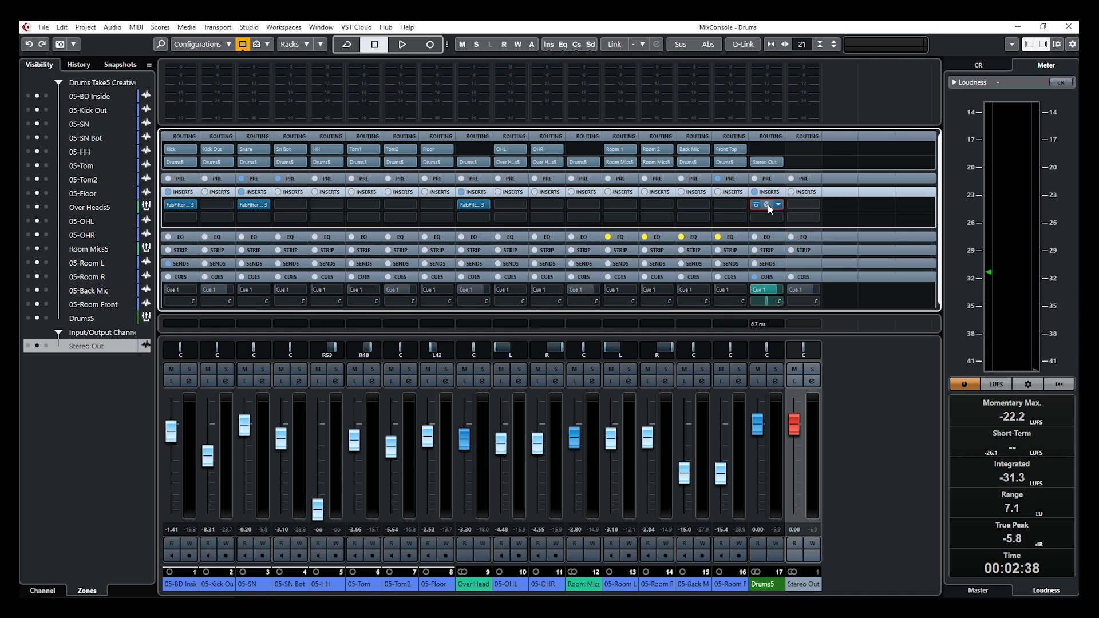
- Bring up the FabFilter Pro-Q 3 insert on the Drums5 group channel
click(767, 205)
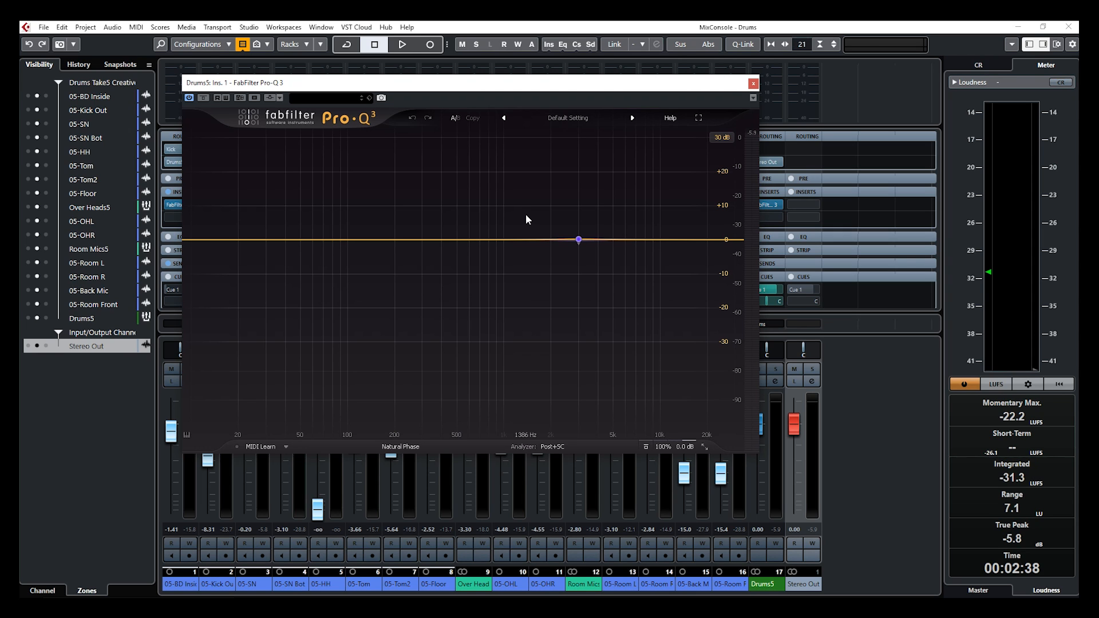
mouse_move(332, 264)
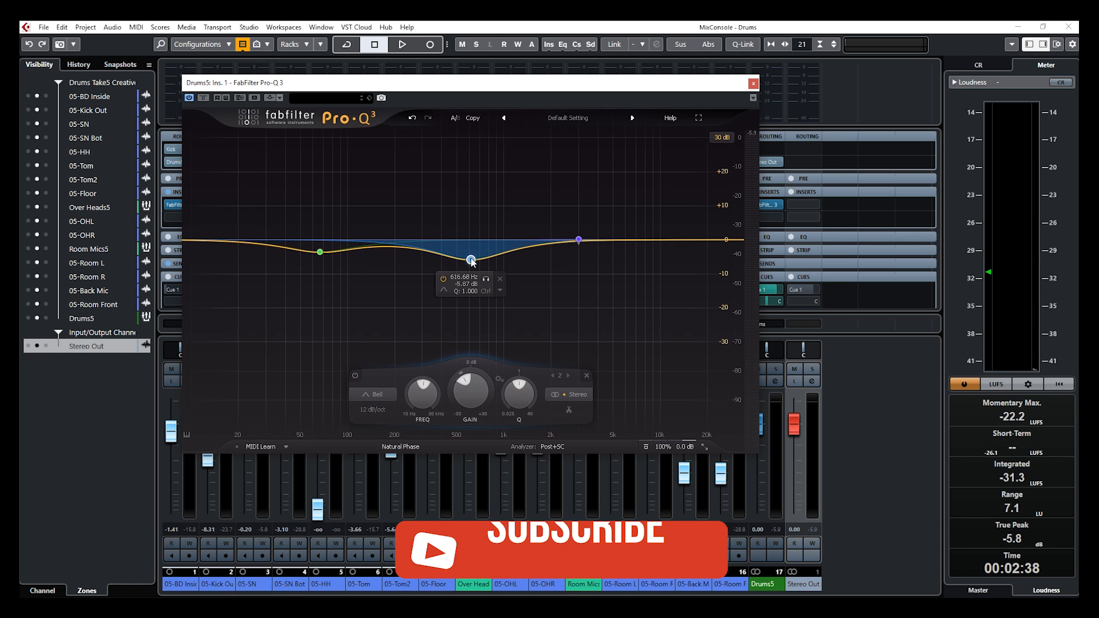
- Make a +6.5 dB bell at 611 Hz (Q 2.7) with a low cut near 31 Hz and mild low dip
drag(471, 258, 470, 218)
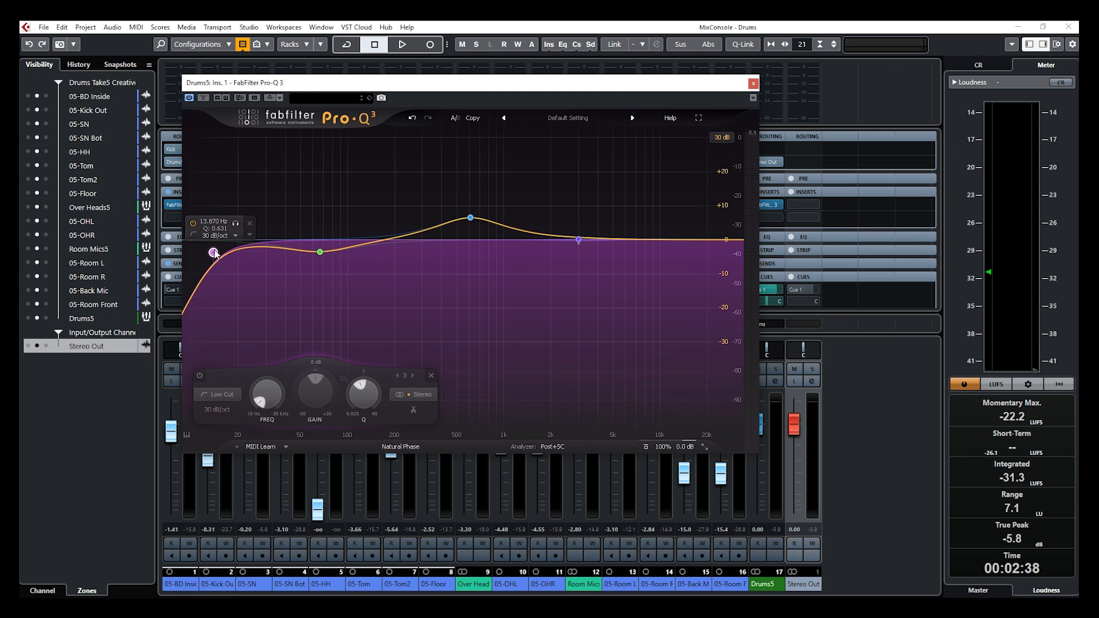
drag(215, 252, 270, 251)
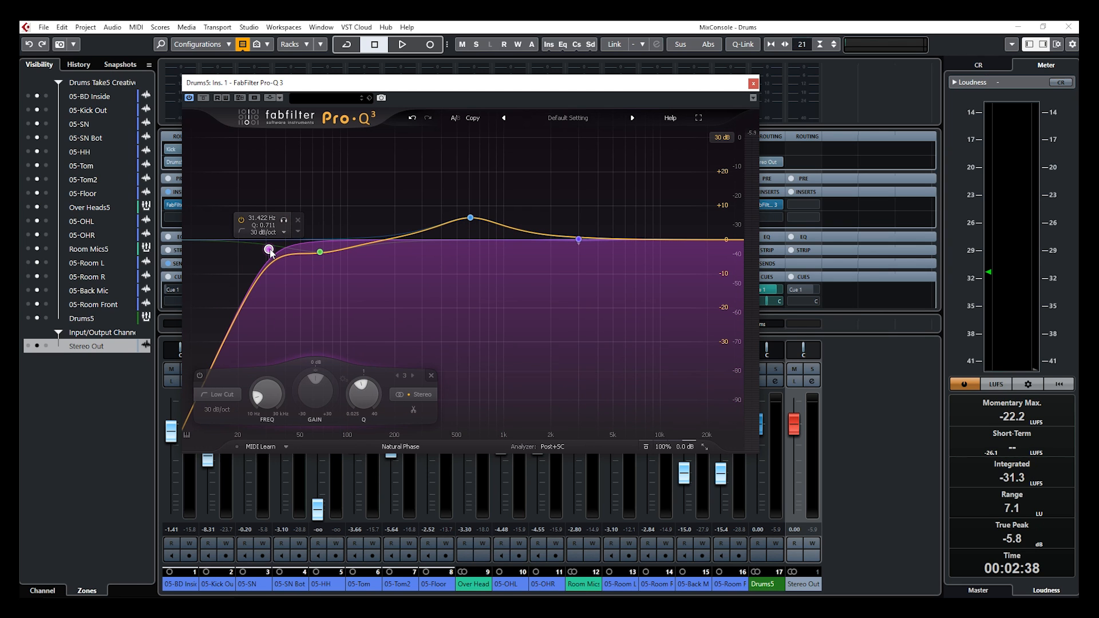
drag(269, 250, 248, 248)
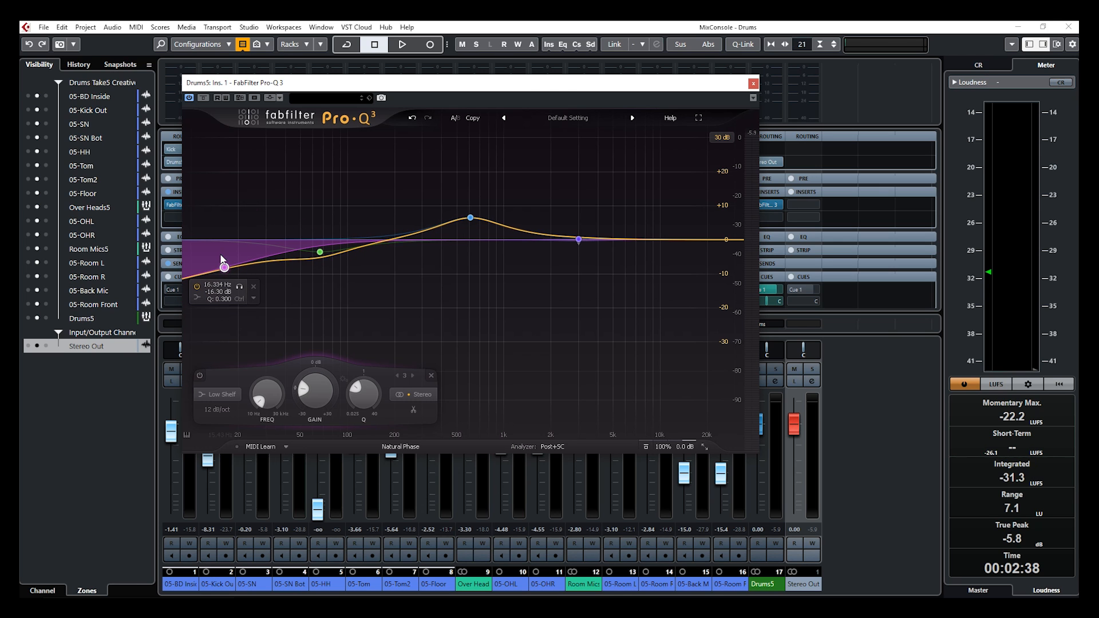
drag(223, 264, 251, 269)
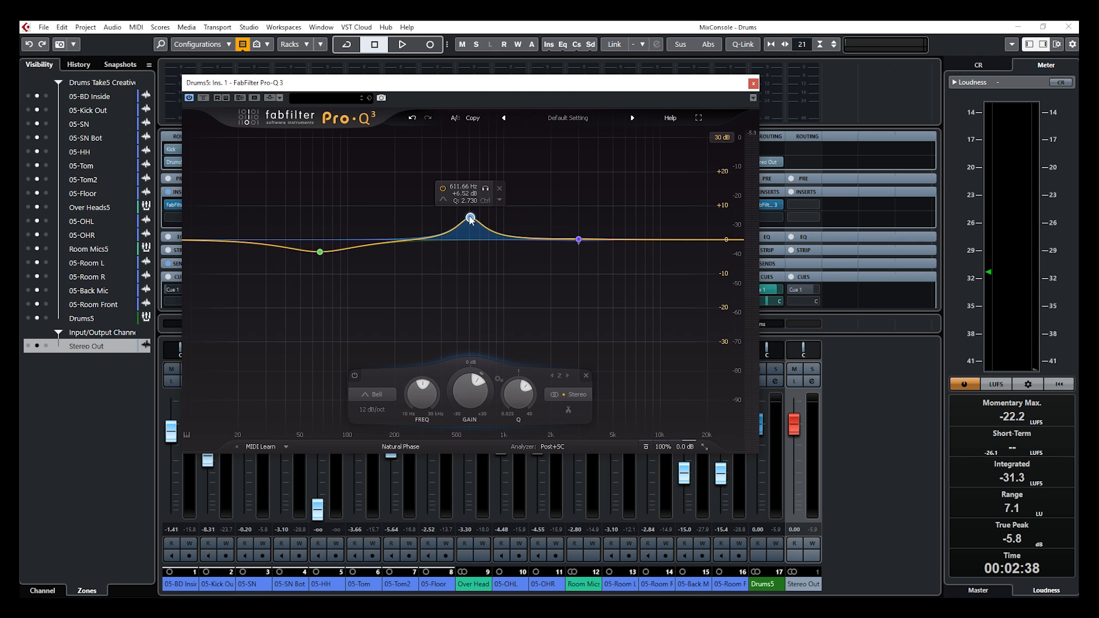
- Nudge the mid boost toward 755 Hz, then delete it, leaving one 15 dB bell near 5.3 kHz
drag(470, 216, 461, 224)
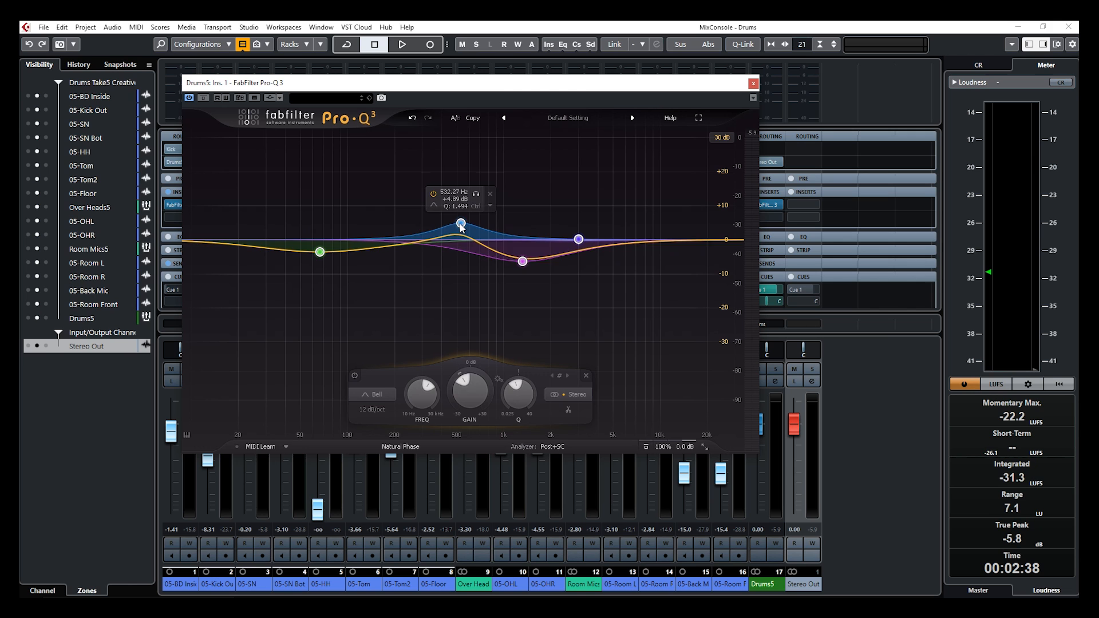
drag(461, 227, 559, 215)
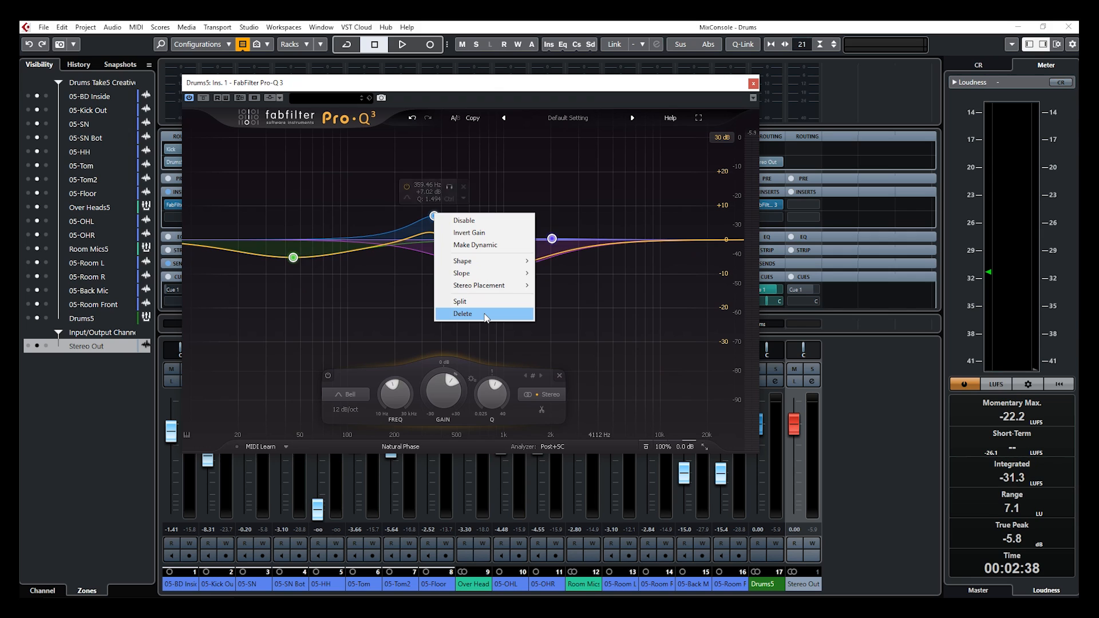
click(461, 314)
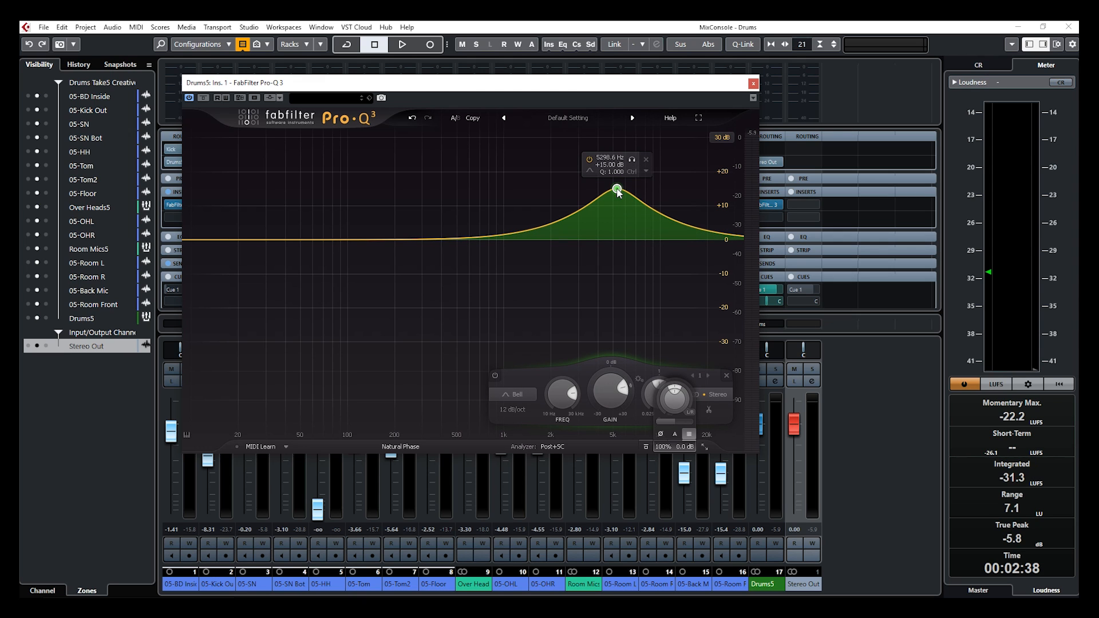
- Swing the 5.3 kHz band between a 14 dB cut and boost, ending back at flat
drag(617, 189, 617, 237)
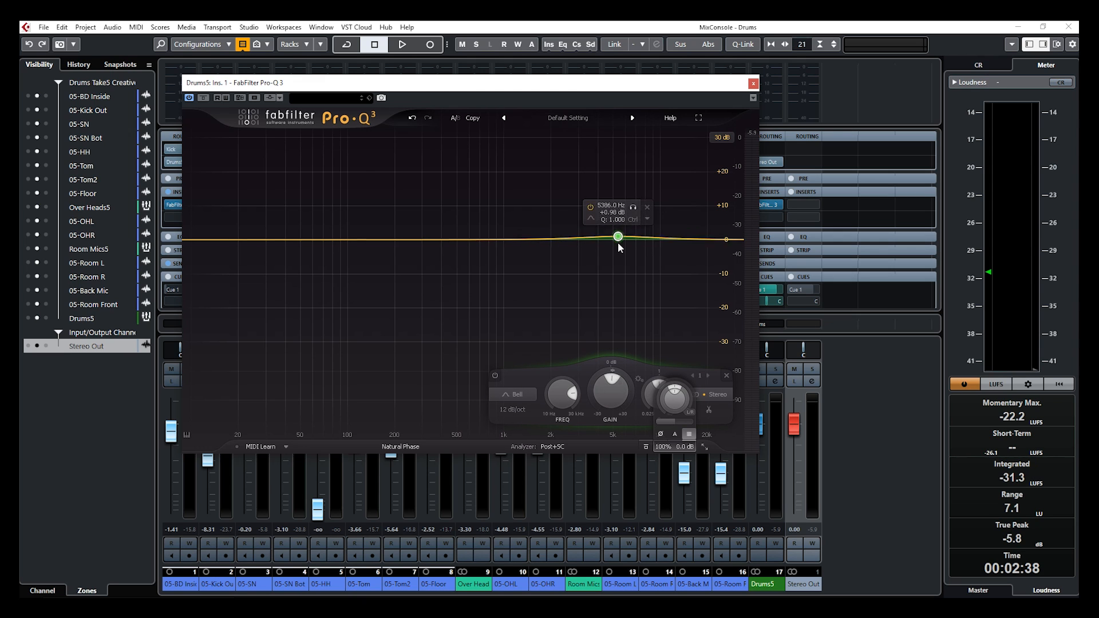
drag(617, 236, 618, 289)
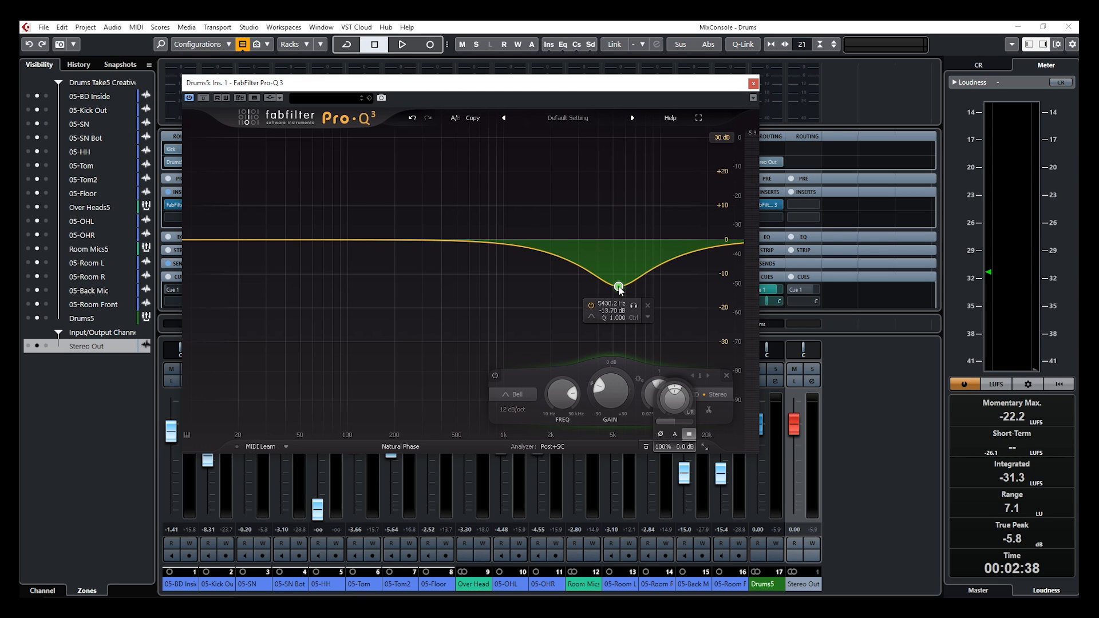
drag(620, 287, 629, 202)
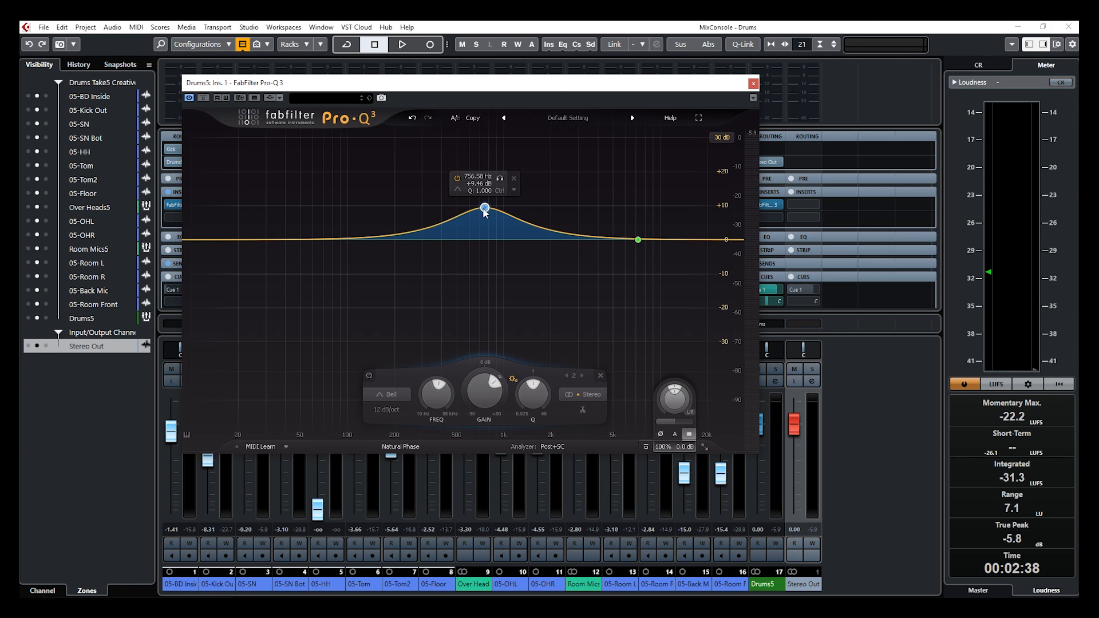
- Swing the band near 750-820 Hz between a 25 dB boost and a cut, then clear all bands flat
drag(483, 209, 482, 151)
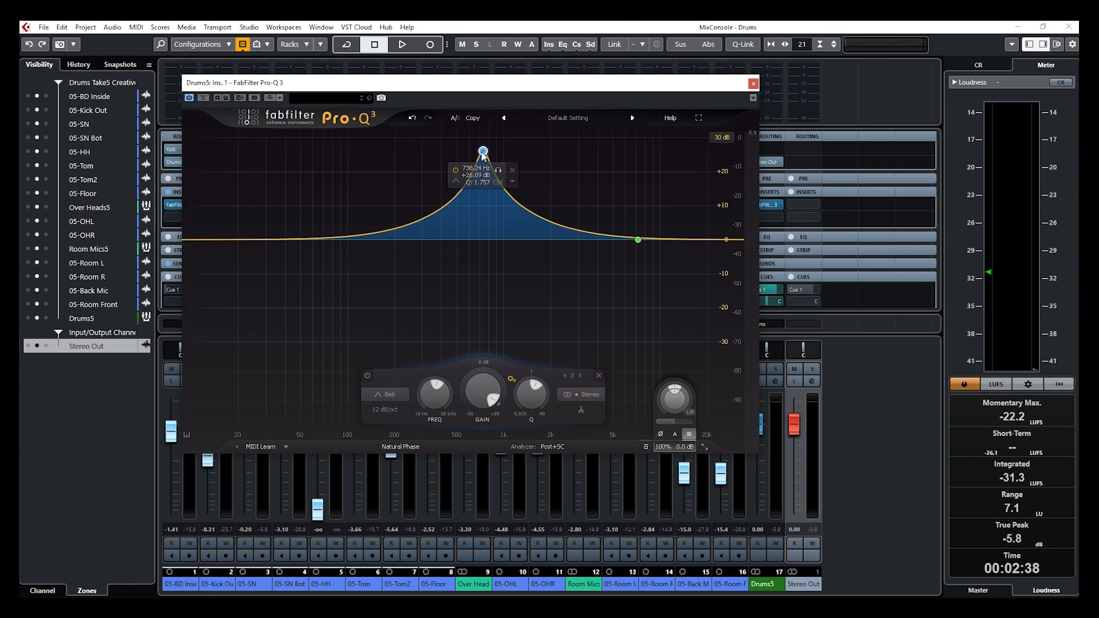
drag(482, 150, 482, 263)
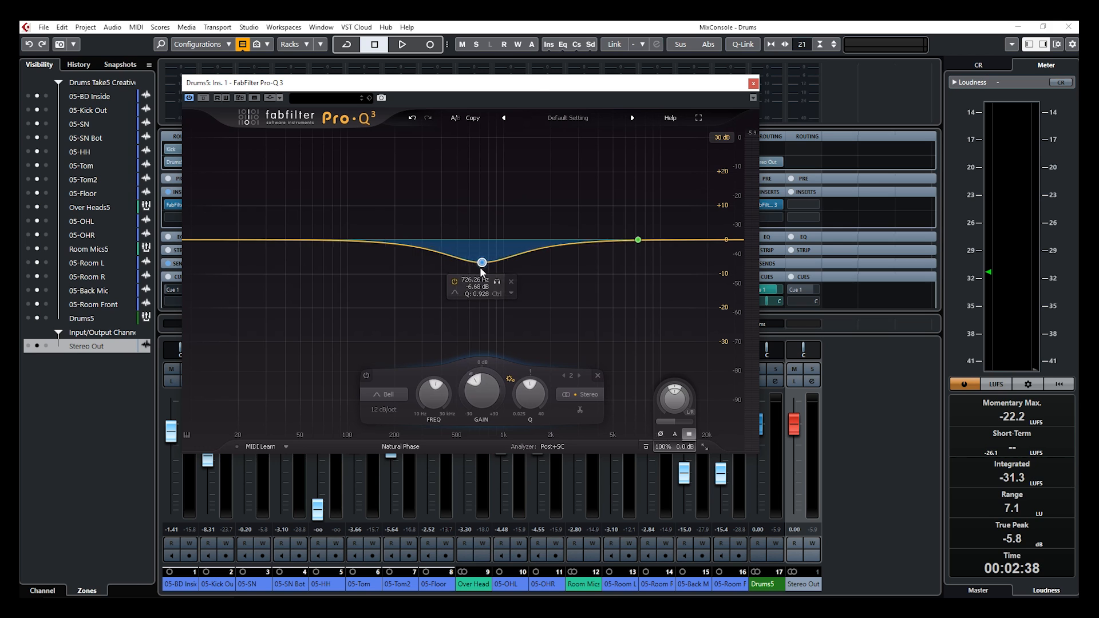
drag(482, 261, 491, 158)
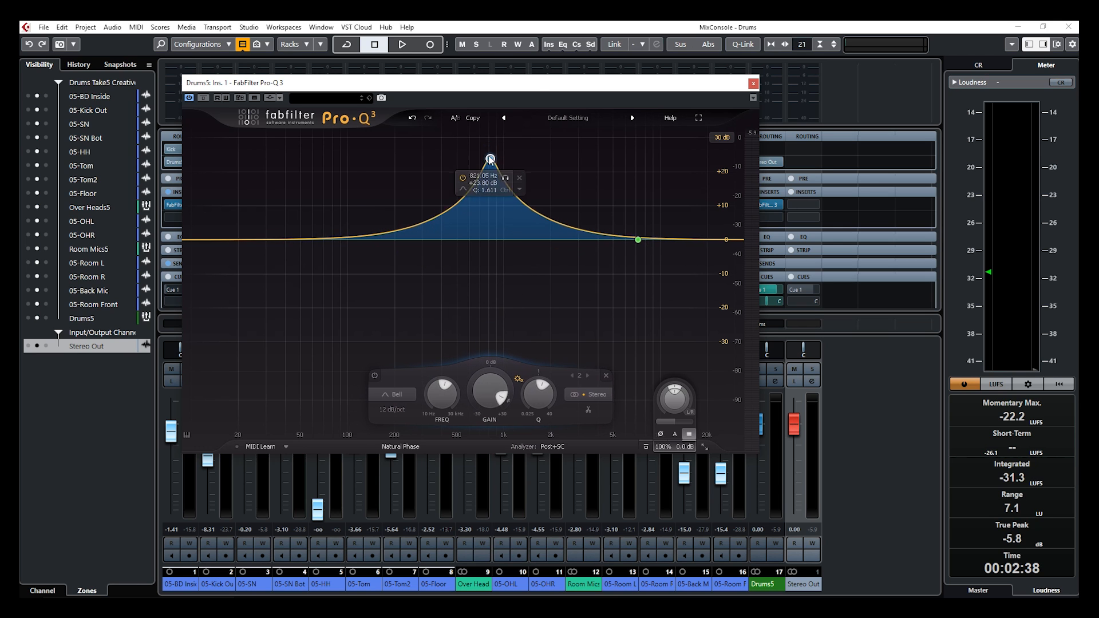
drag(491, 158, 491, 243)
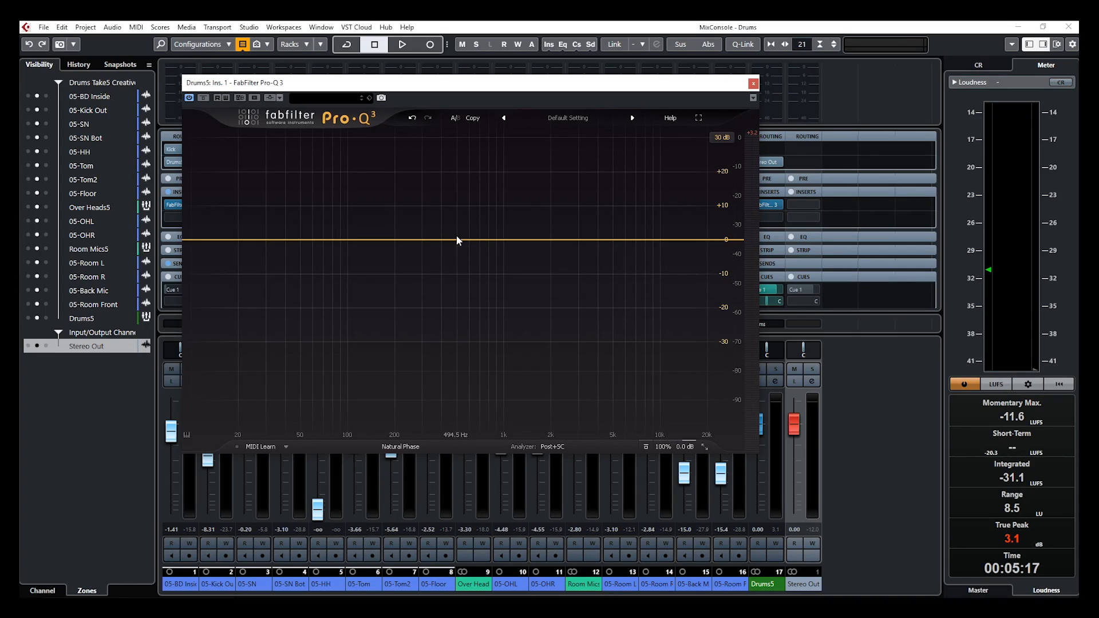
- Add a flat dynamic bell near 511 Hz and settle its dynamic range on roughly a 10 dB cut
click(457, 240)
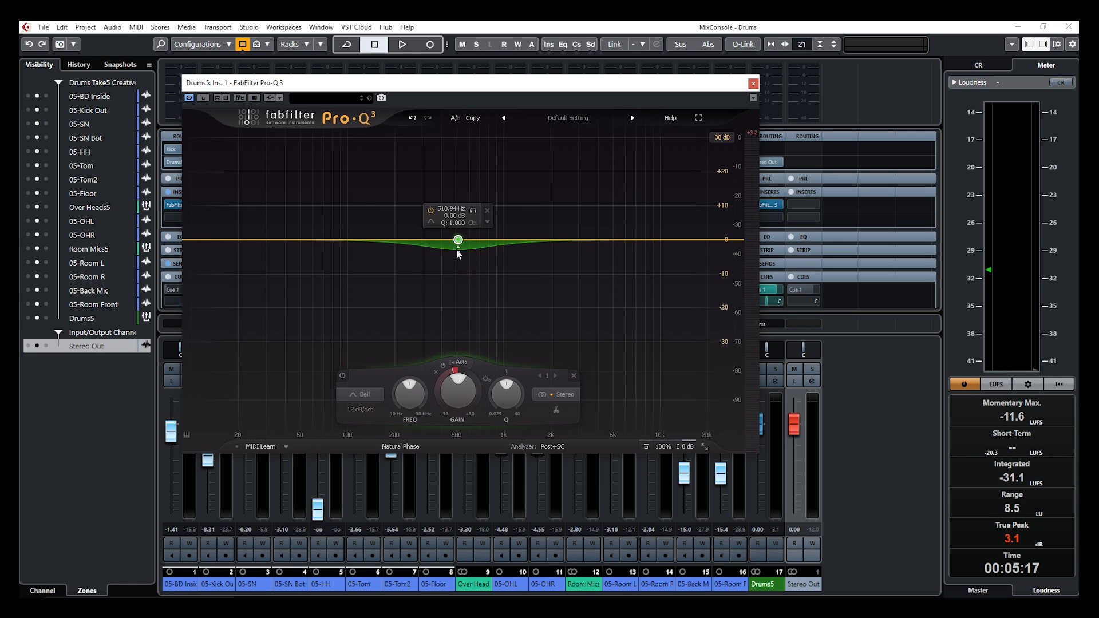
drag(458, 239, 458, 274)
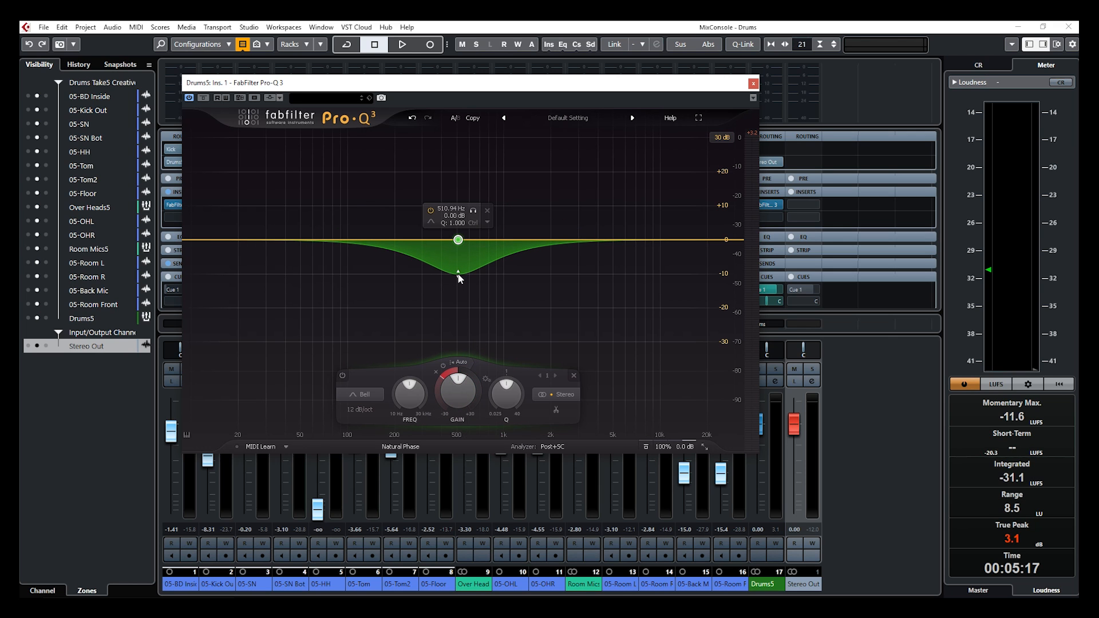
drag(458, 239, 460, 293)
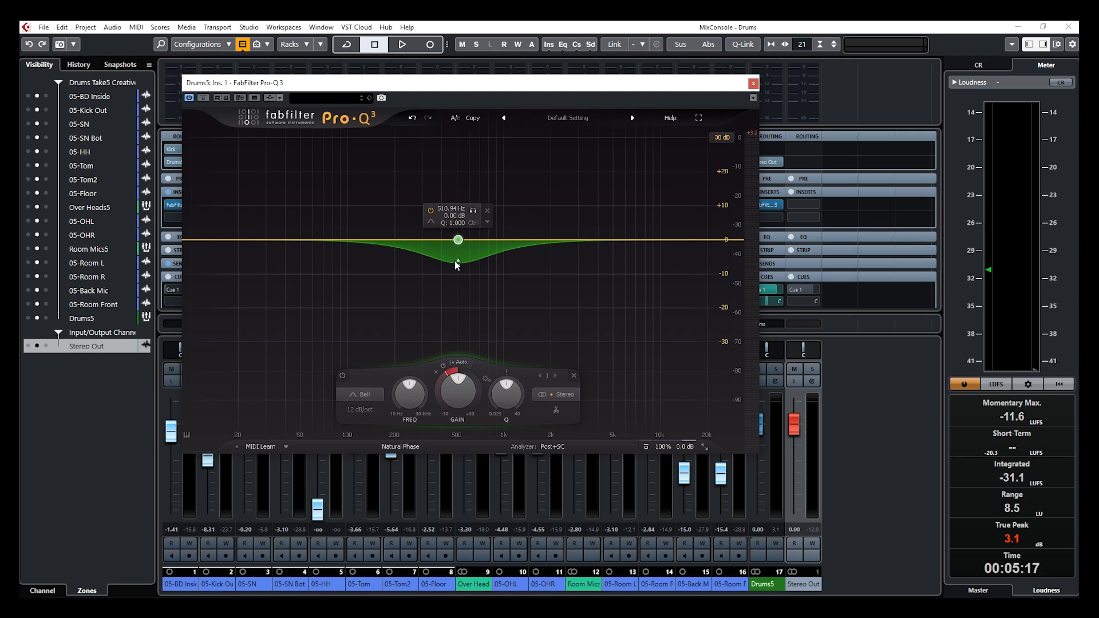
drag(457, 264, 457, 240)
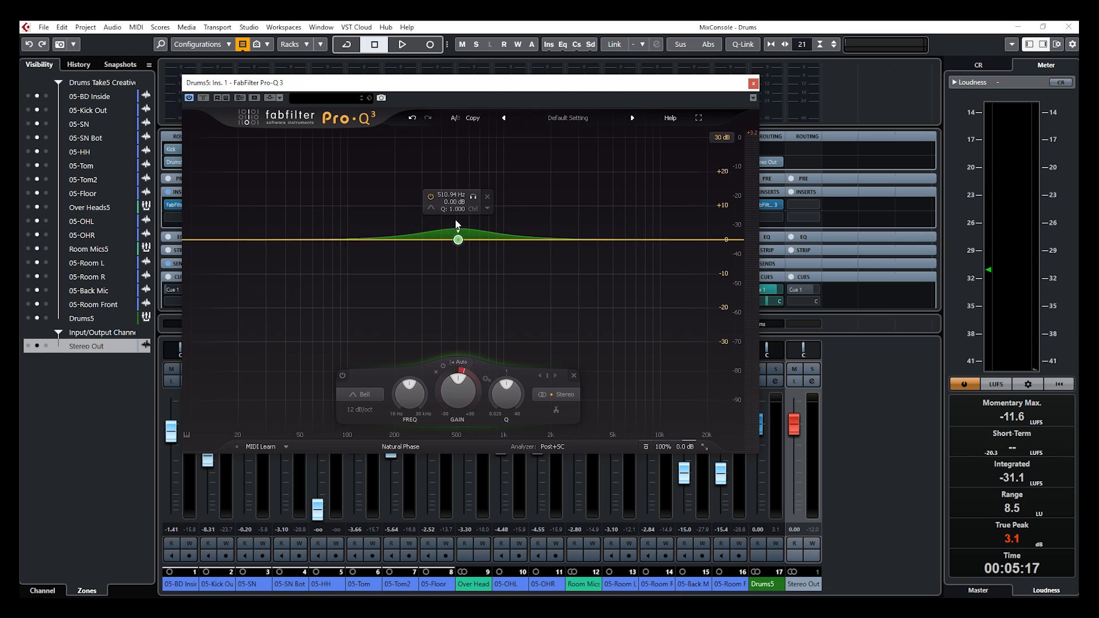
drag(458, 239, 458, 270)
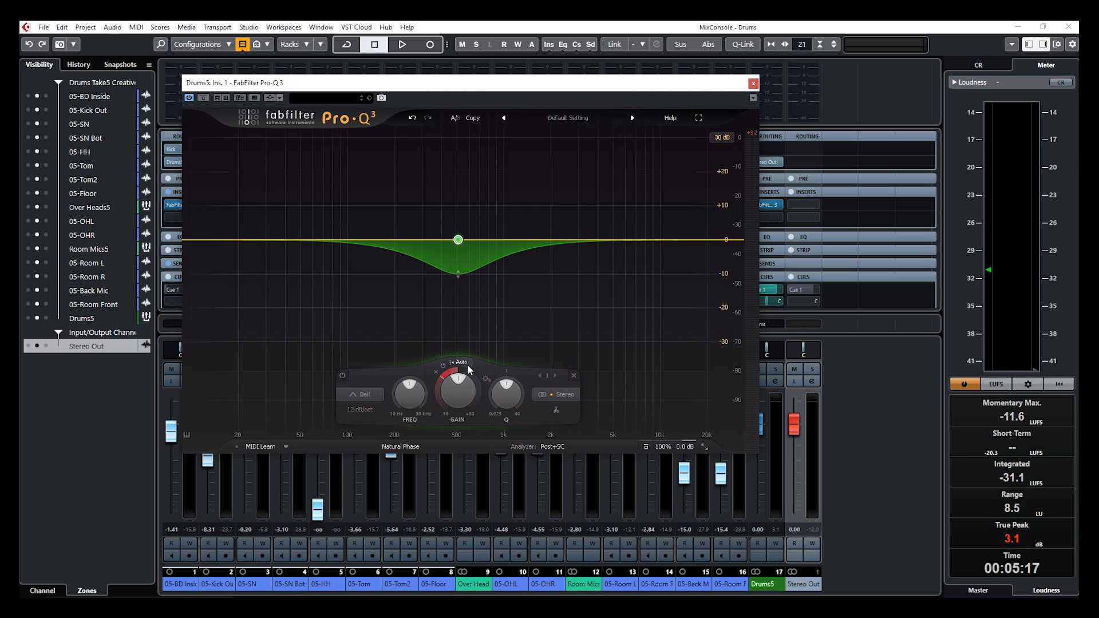
mouse_move(460, 361)
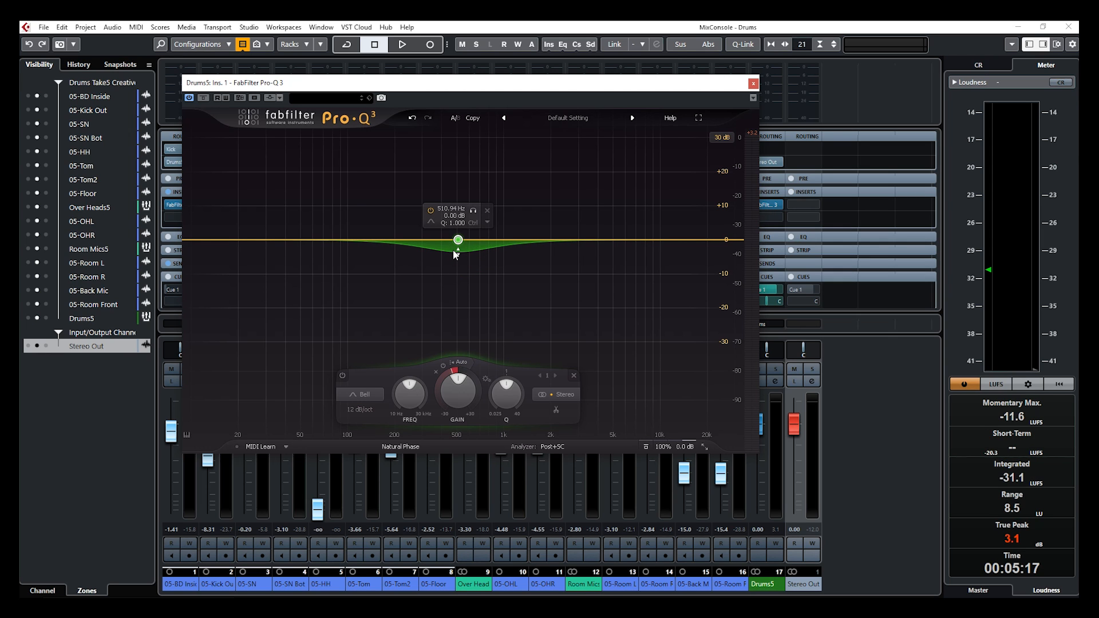
mouse_move(458, 255)
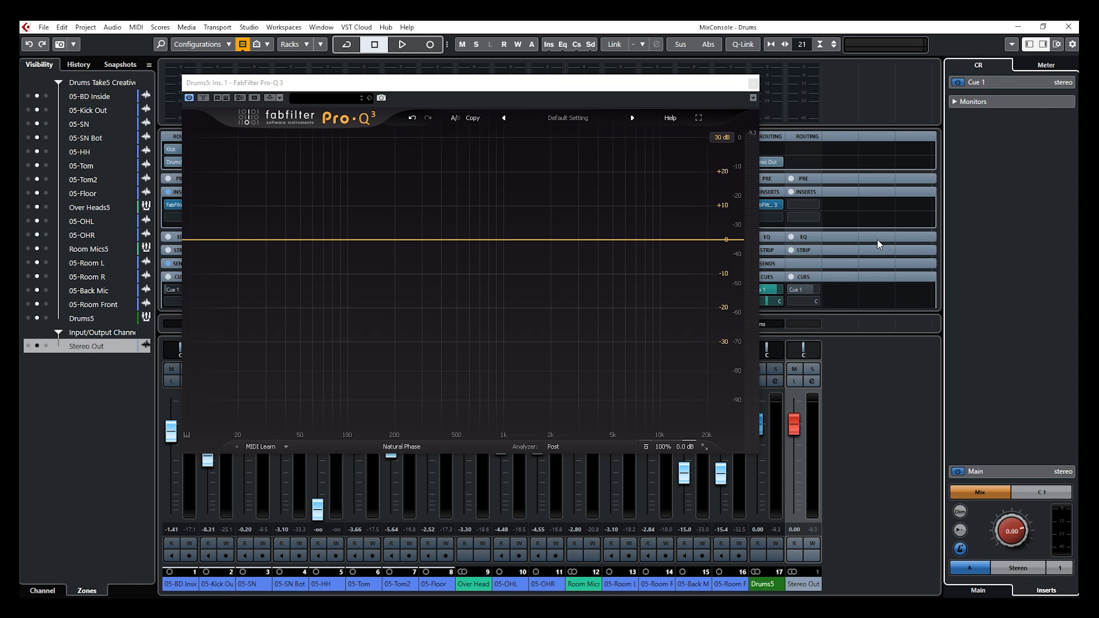
- With the drums playing, add a +3.75 dB bell near 9 kHz with about -9 dB dynamic range
click(402, 44)
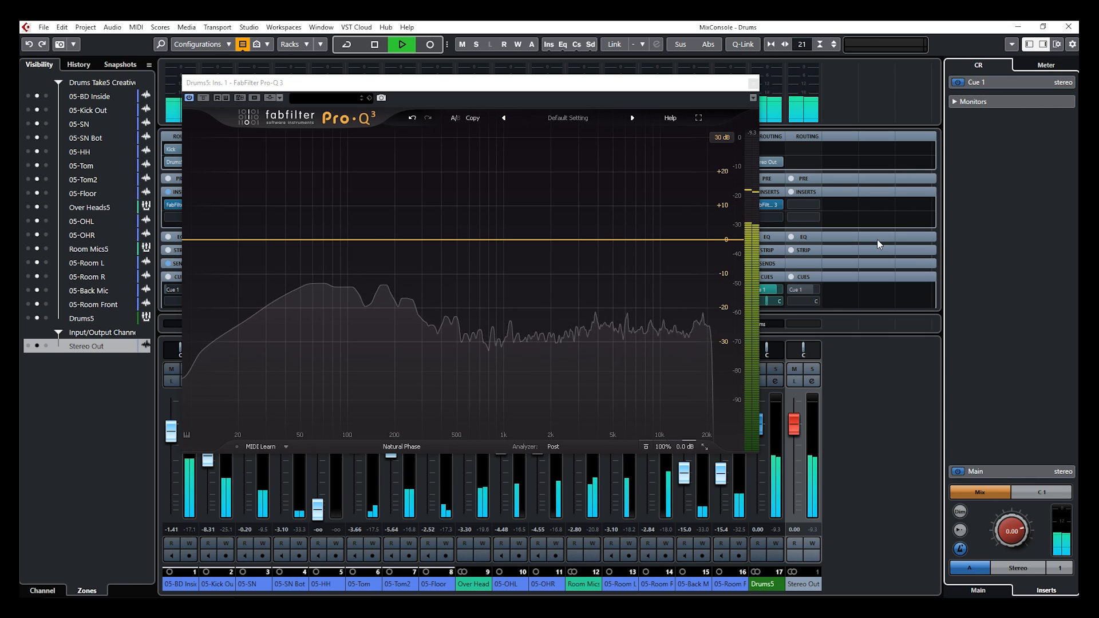
click(374, 45)
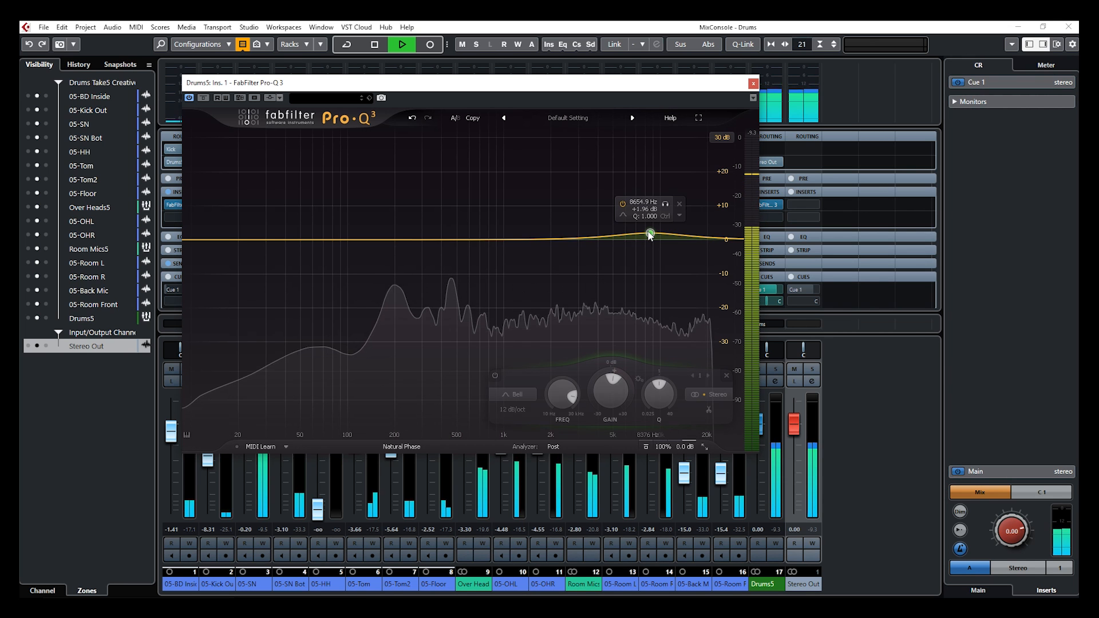
drag(649, 234, 652, 229)
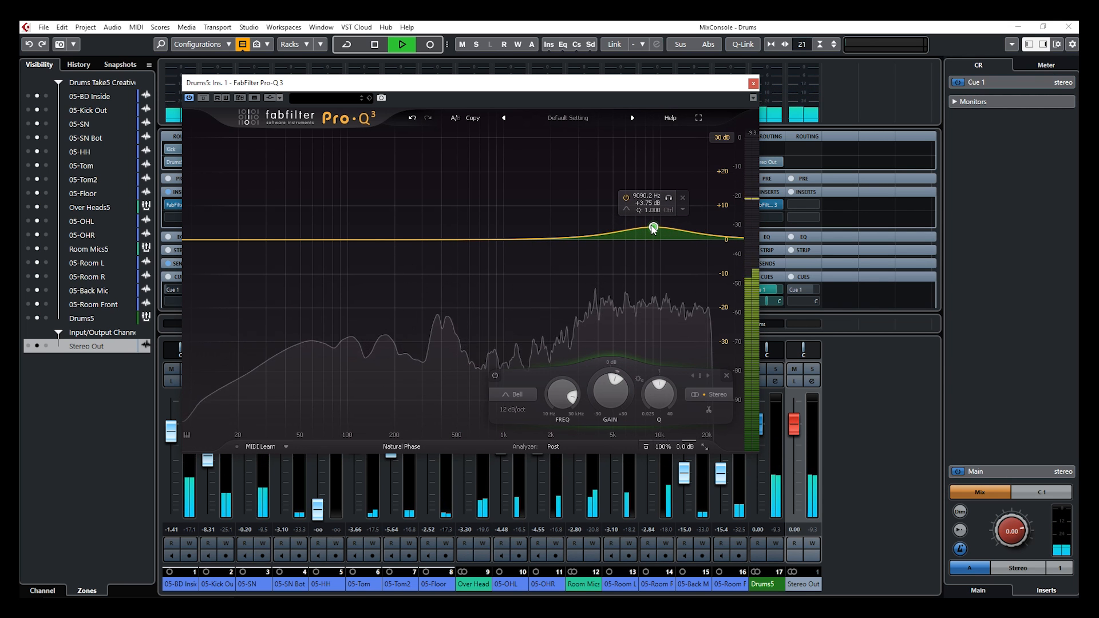
drag(651, 228, 653, 227)
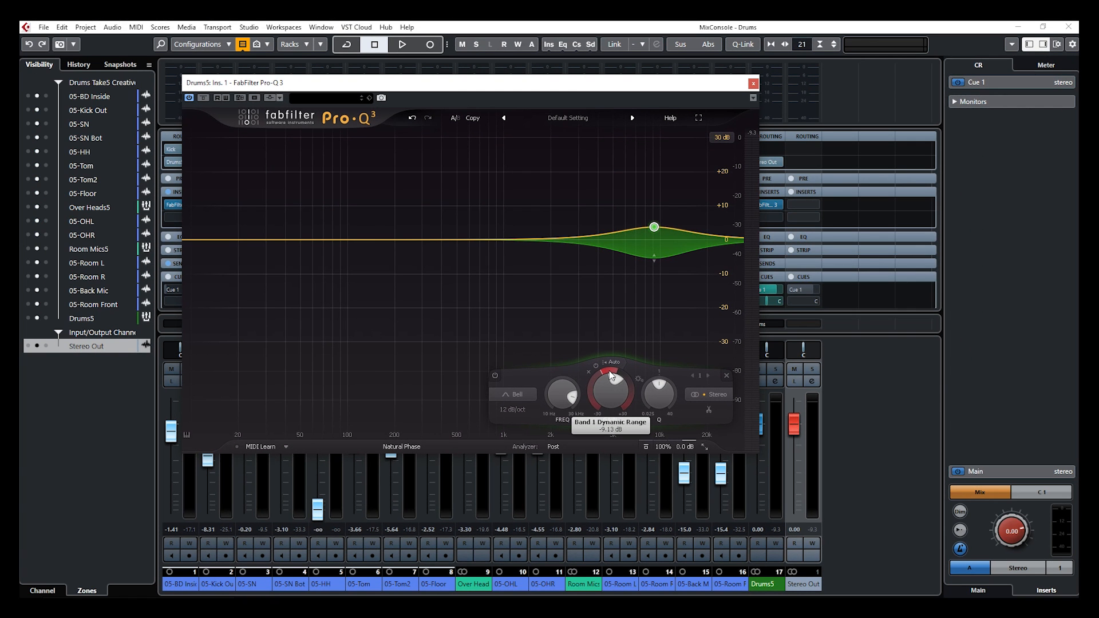
click(402, 44)
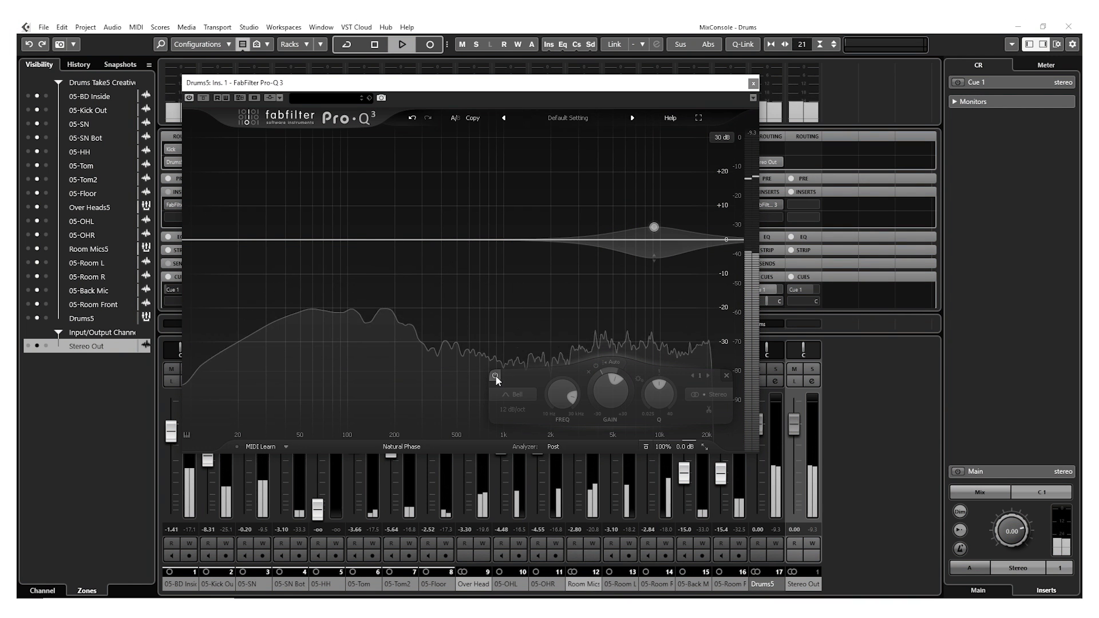
click(402, 44)
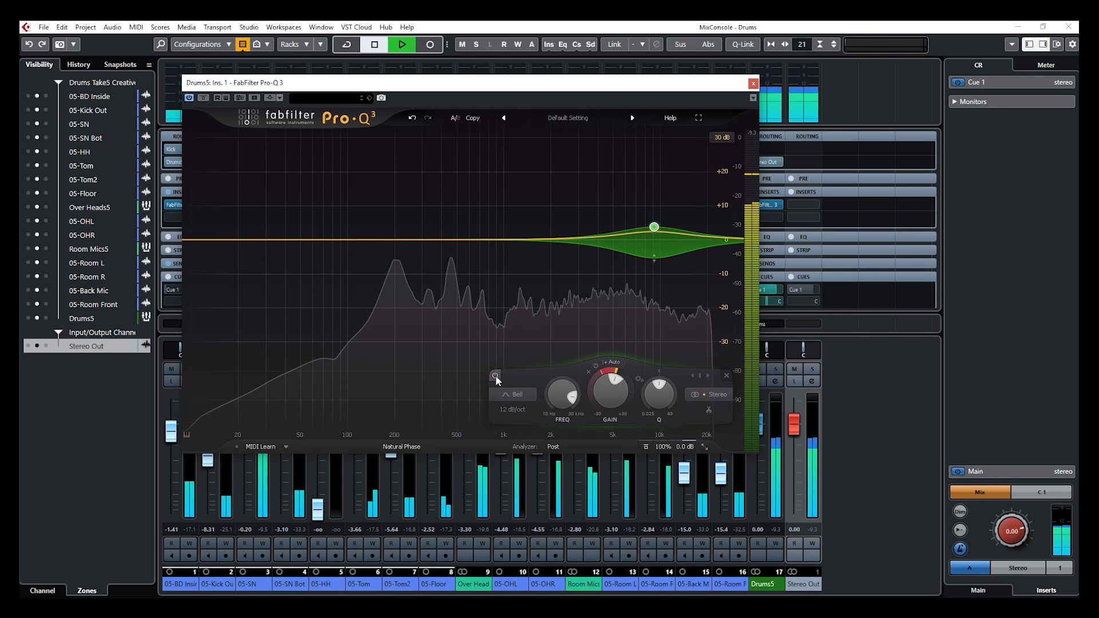
click(374, 45)
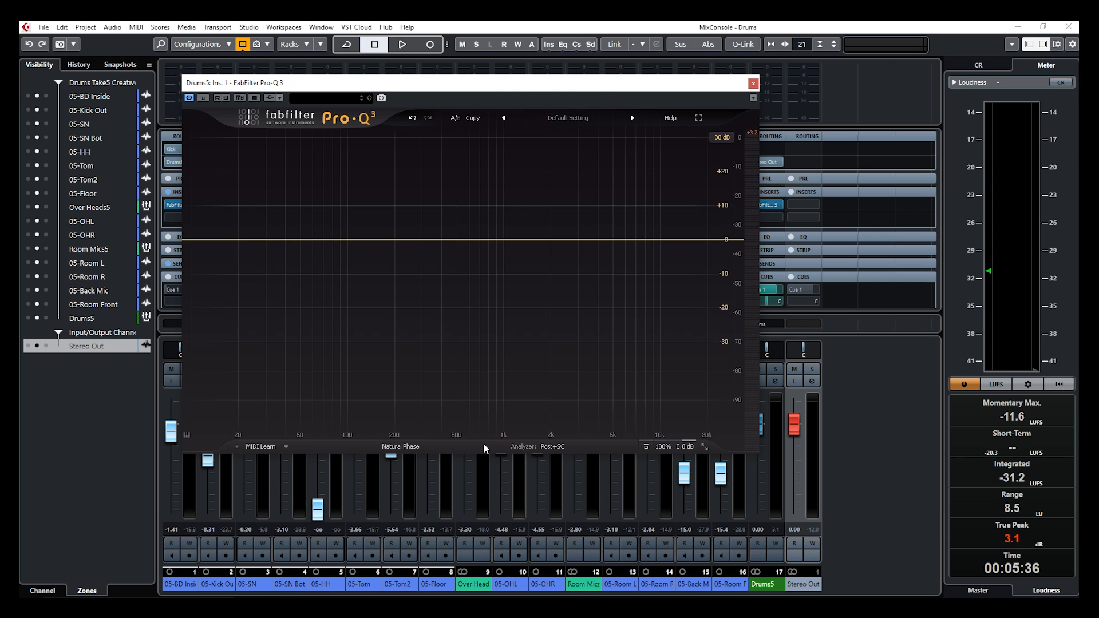
mouse_move(301, 311)
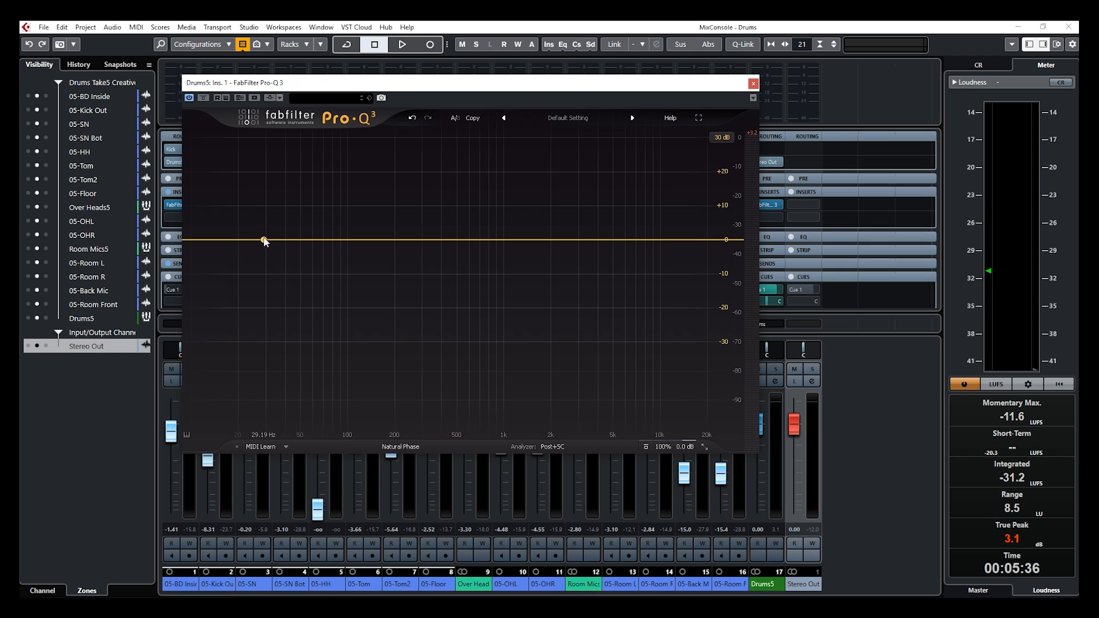
- Add a 12 dB/oct low cut near 50 Hz and set its stereo placement to Side only
click(263, 239)
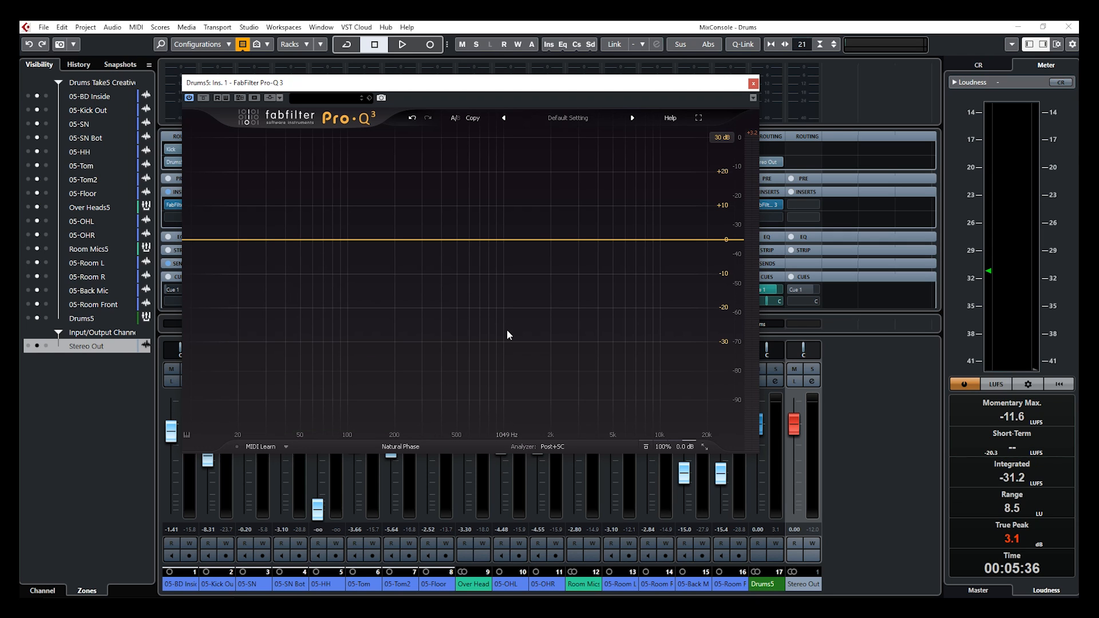
click(204, 240)
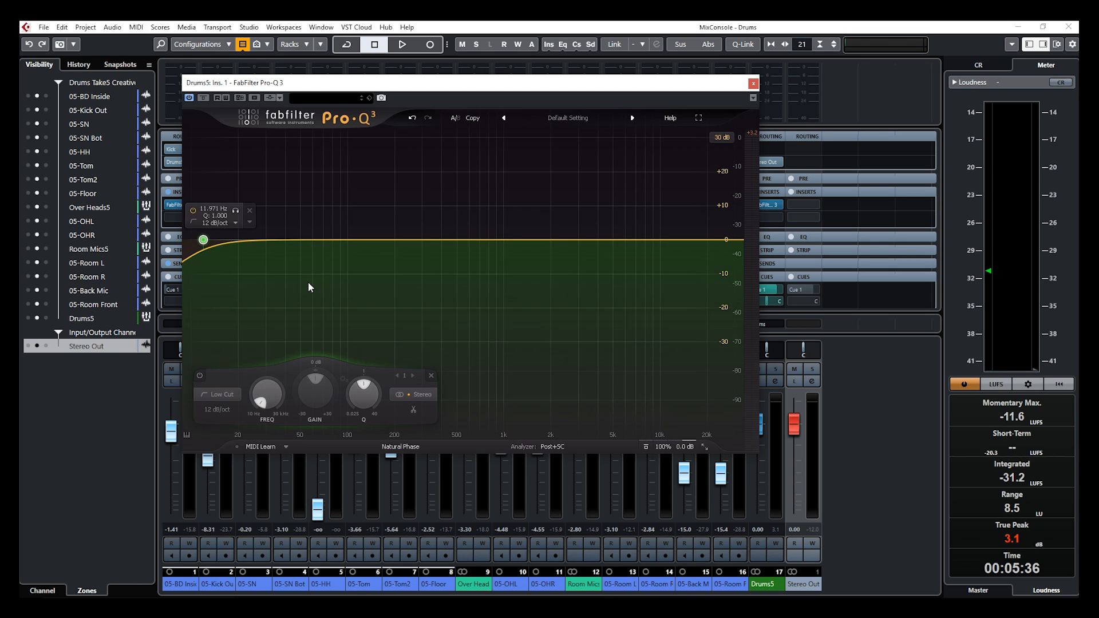
drag(203, 239, 300, 241)
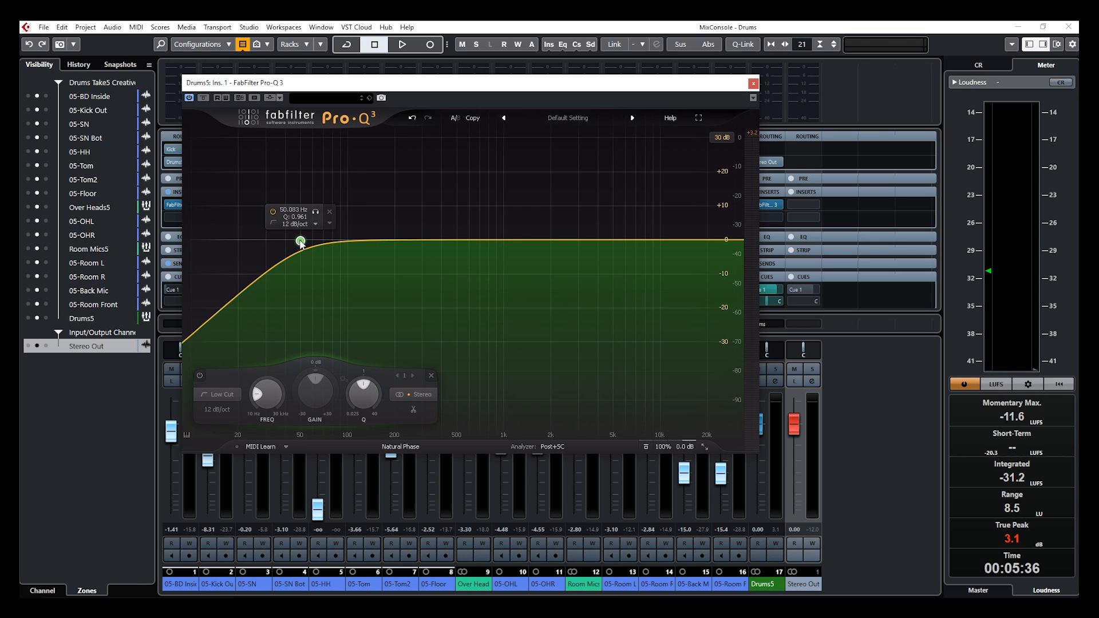
click(699, 117)
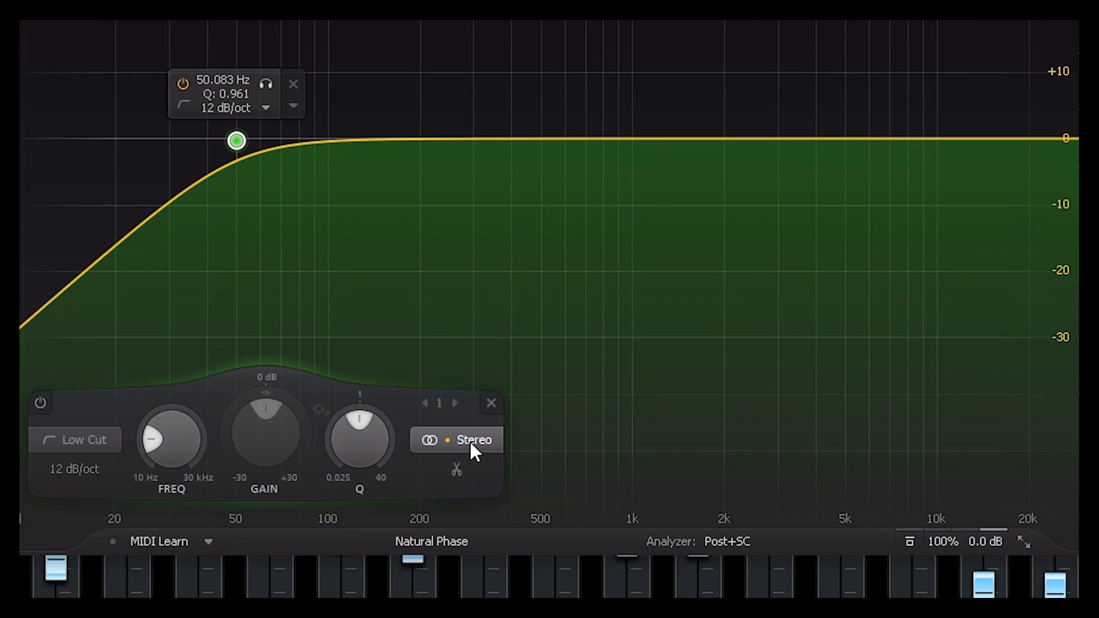
click(456, 440)
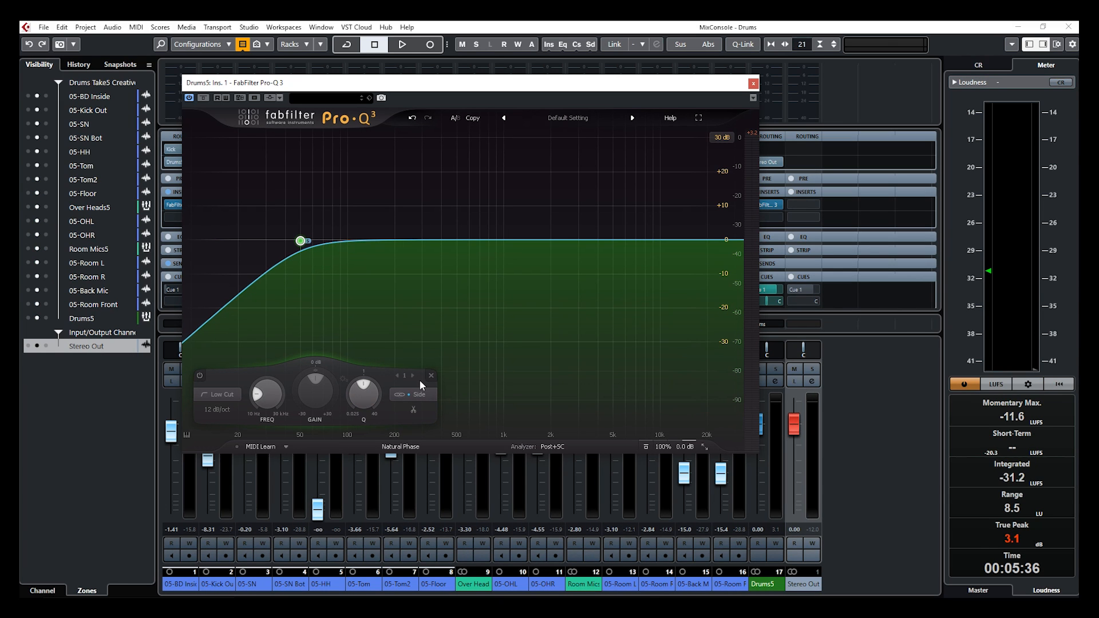
mouse_move(395, 320)
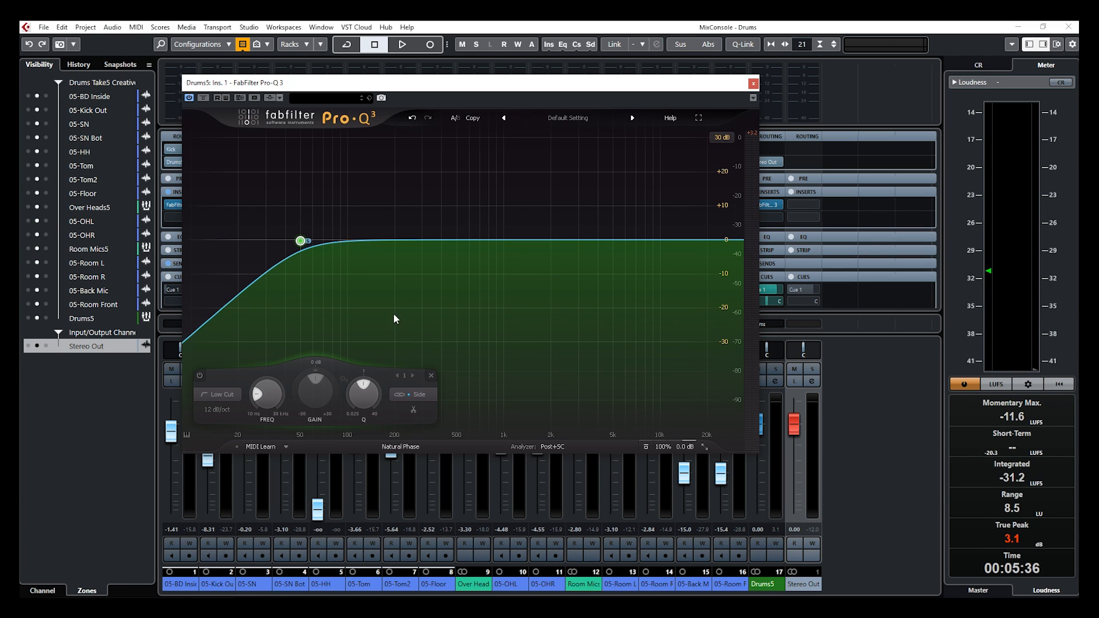
- While auditioning the drums with band solo, sweep the side-only low cut up to about 110 Hz
click(402, 44)
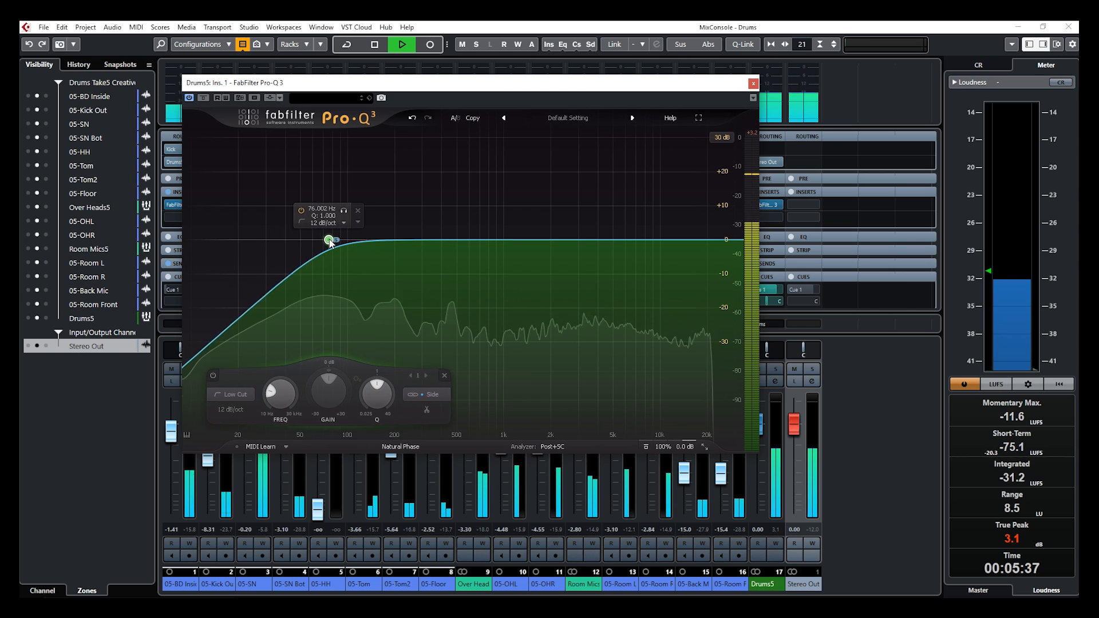
drag(330, 241, 345, 239)
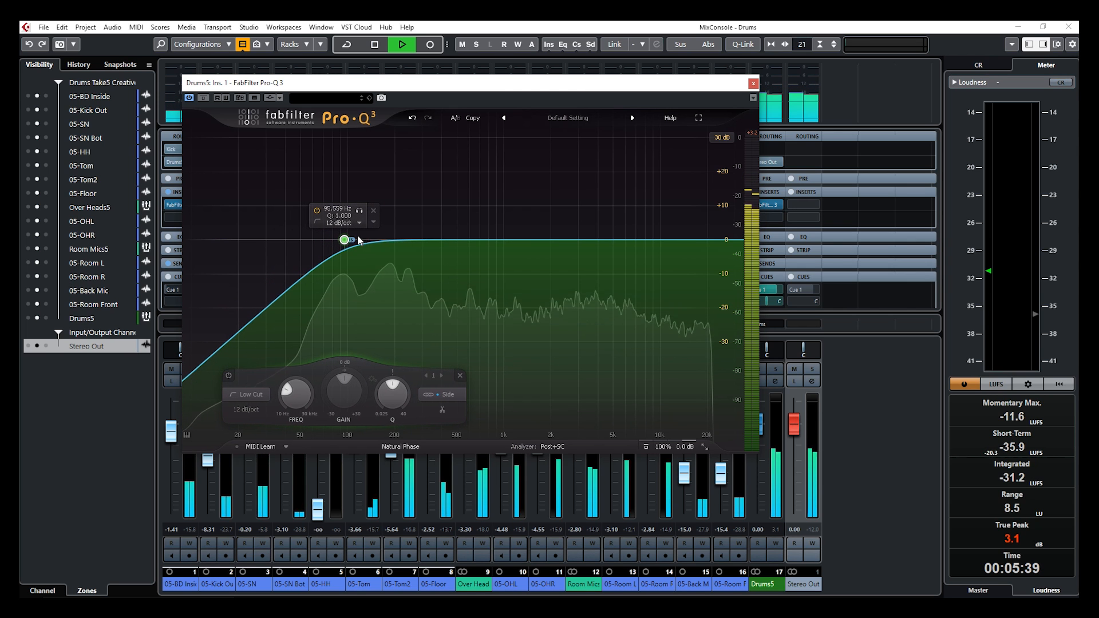
click(373, 44)
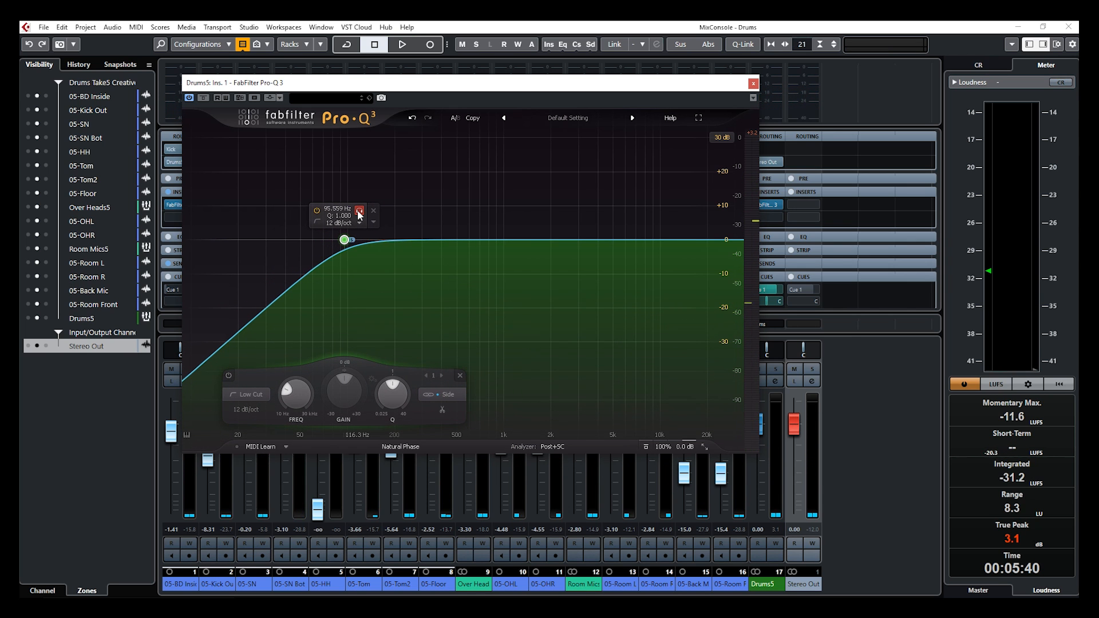
click(401, 44)
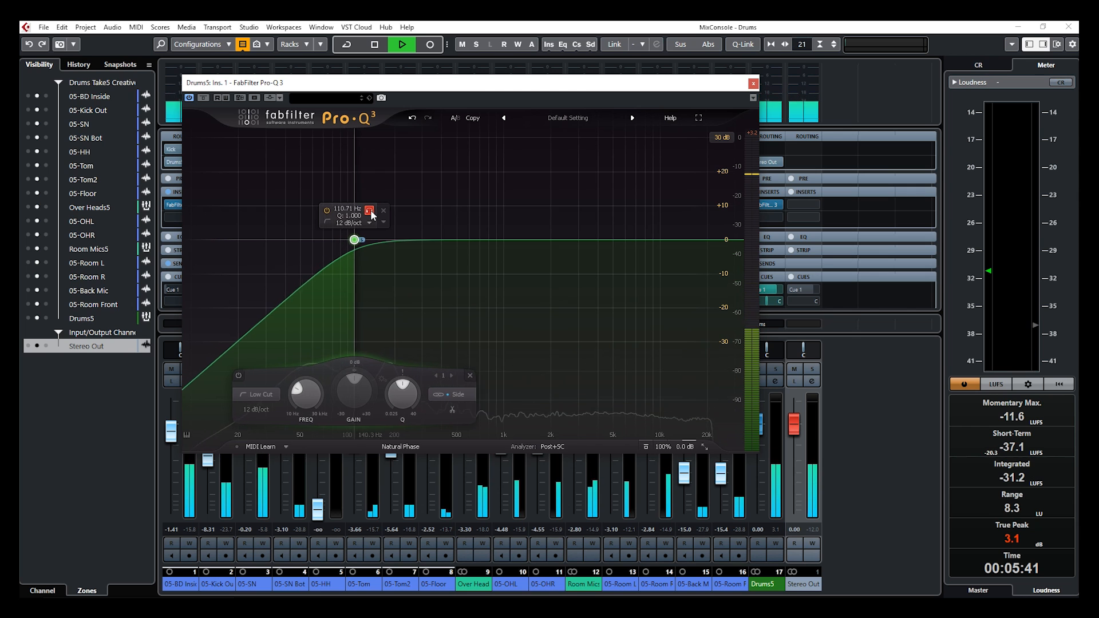
drag(356, 239, 361, 239)
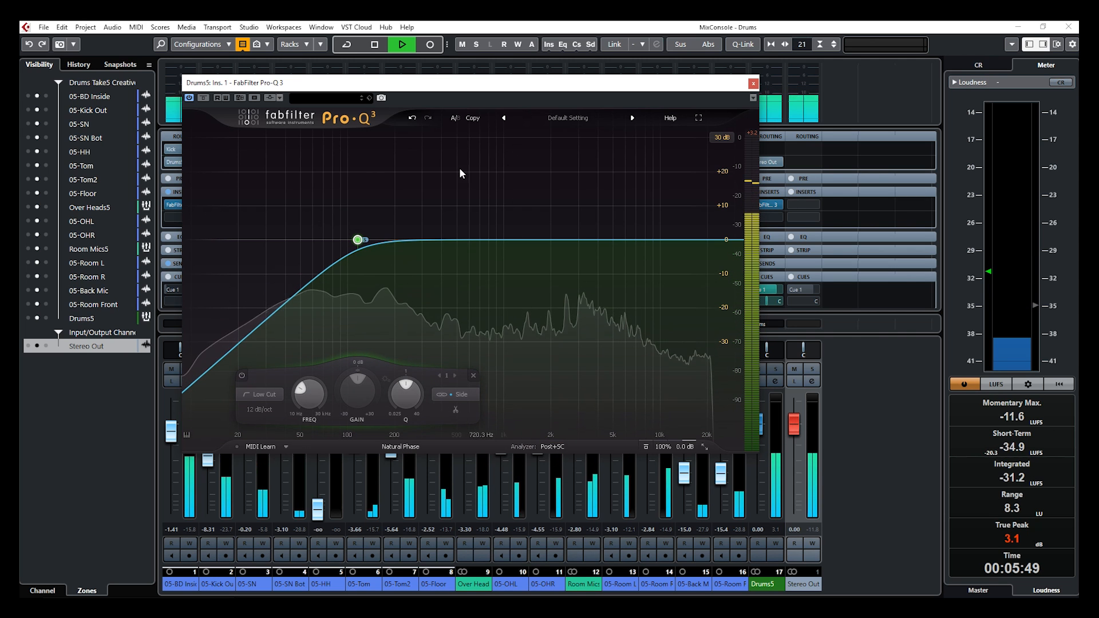
click(374, 45)
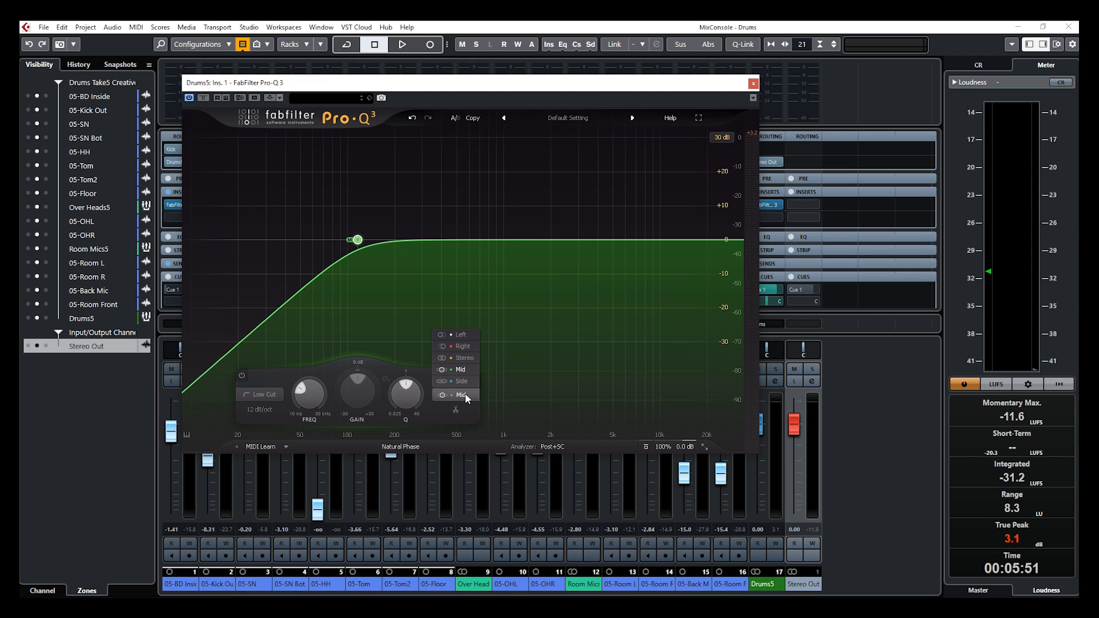
- Return the low cut near 110 Hz to processing the full stereo signal
click(463, 358)
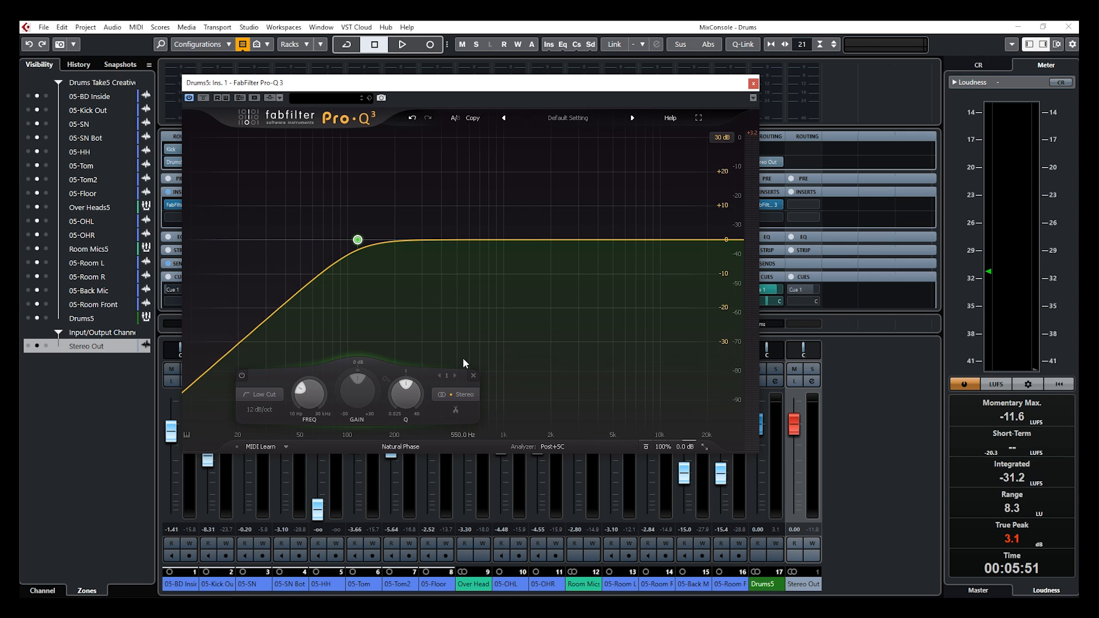
click(459, 394)
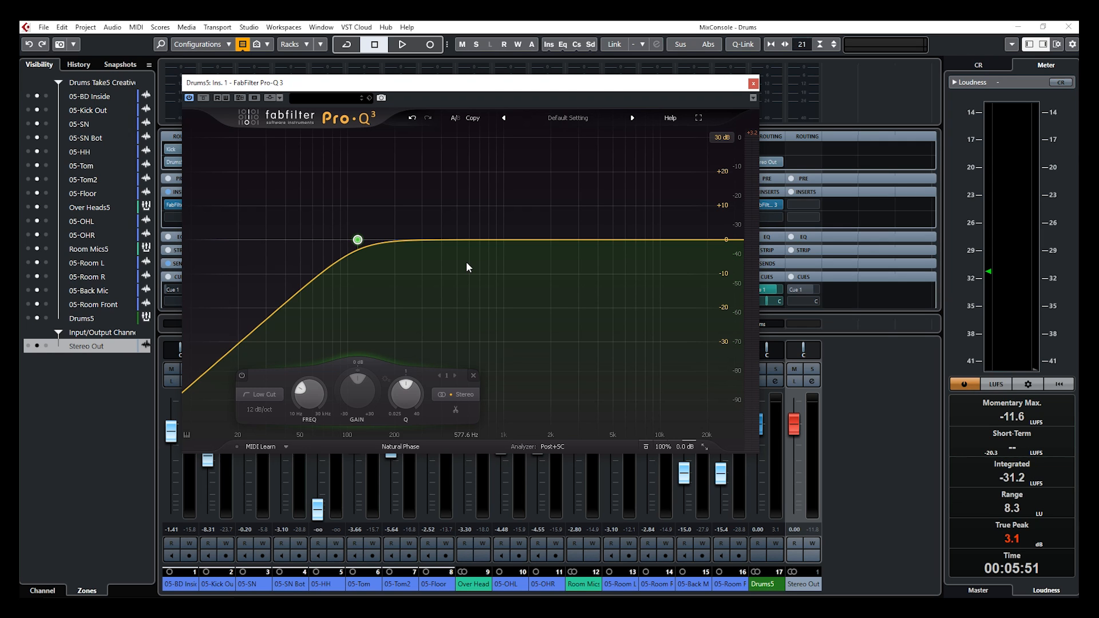
mouse_move(534, 452)
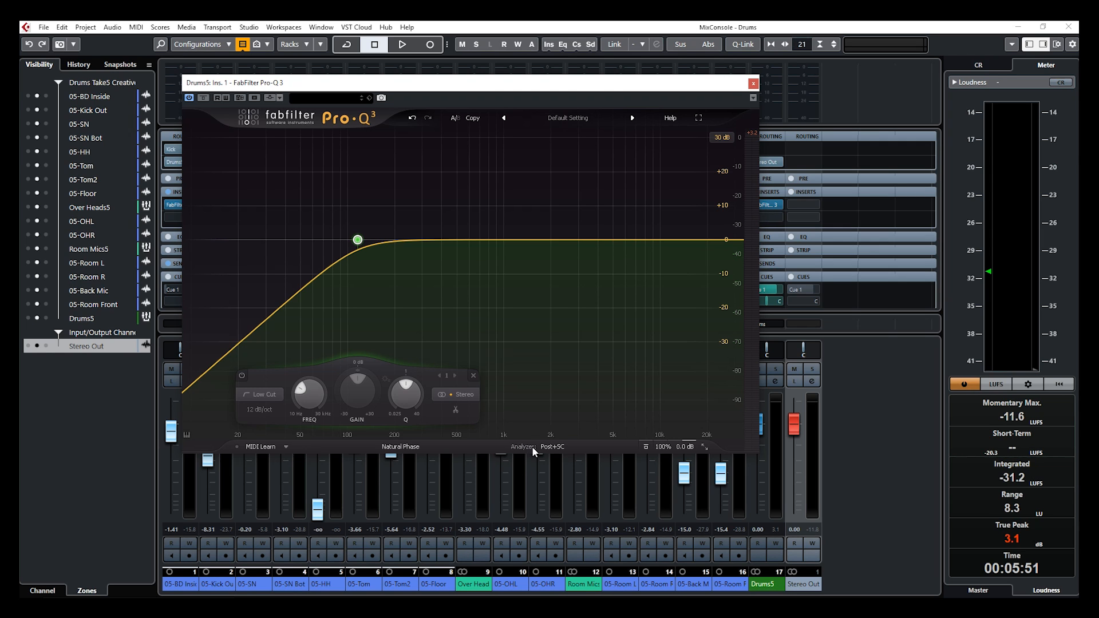
- During playback, choose the 05-BD Inside track as the analyzer's external spectrum source
click(553, 446)
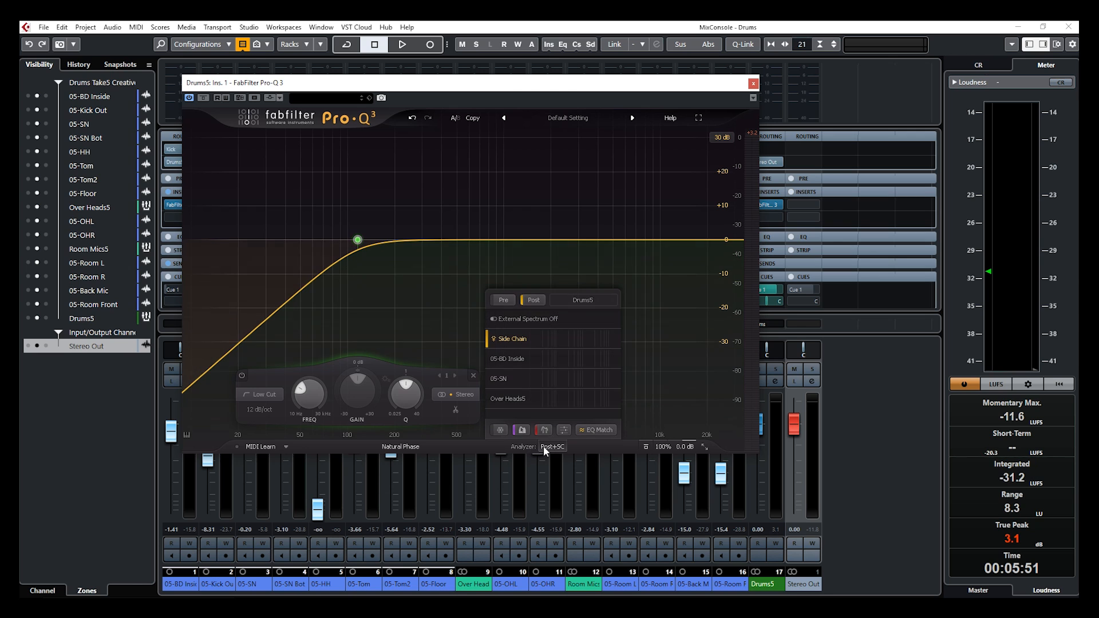
mouse_move(551, 447)
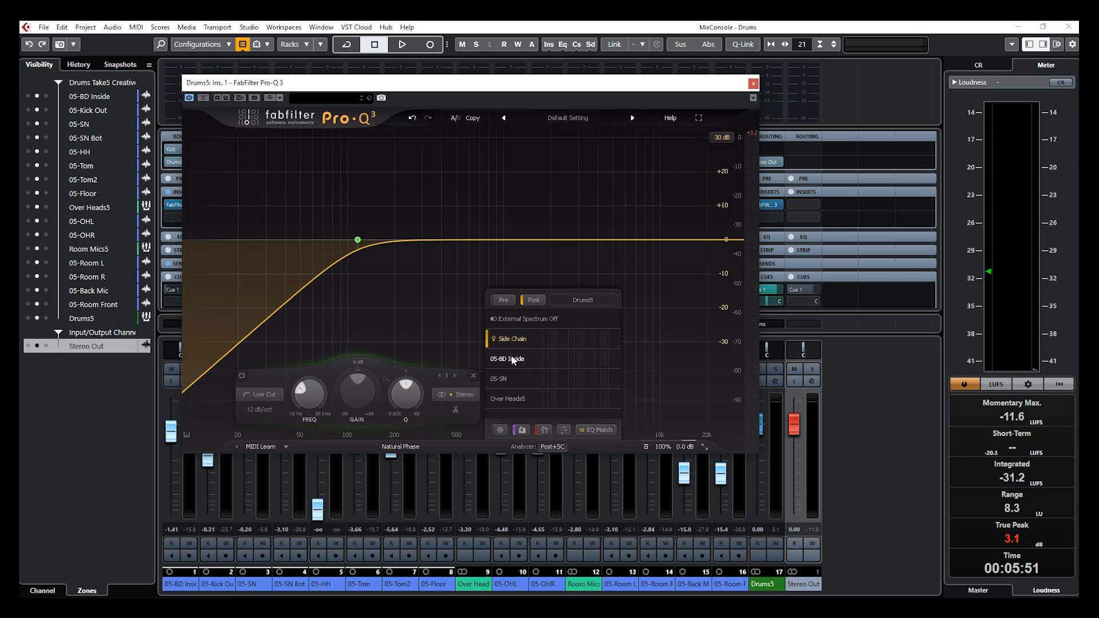
mouse_move(516, 370)
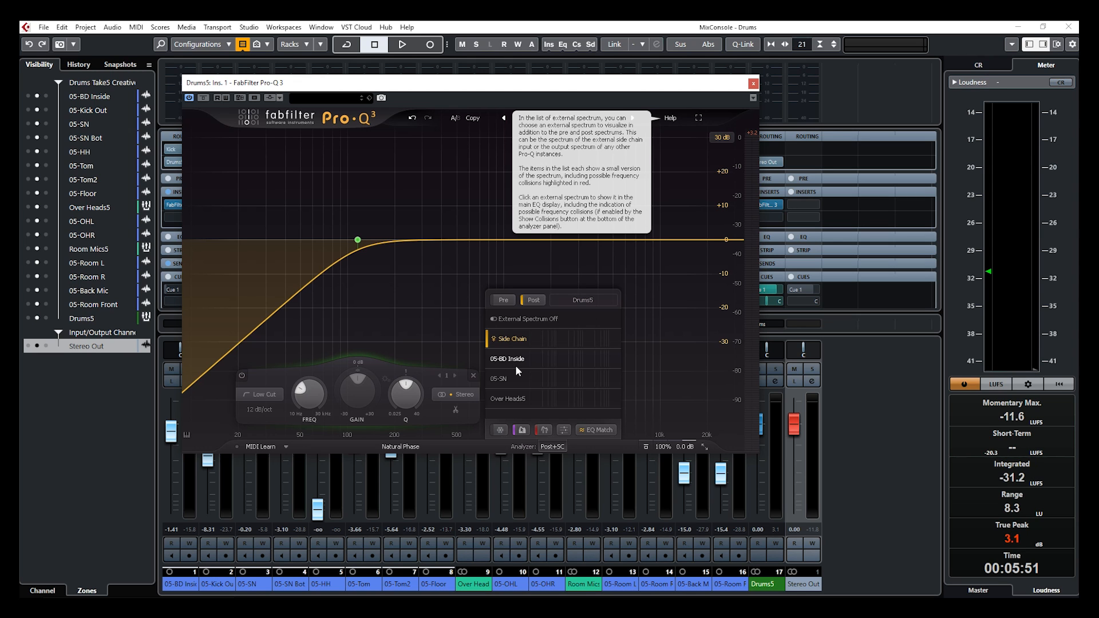
mouse_move(557, 355)
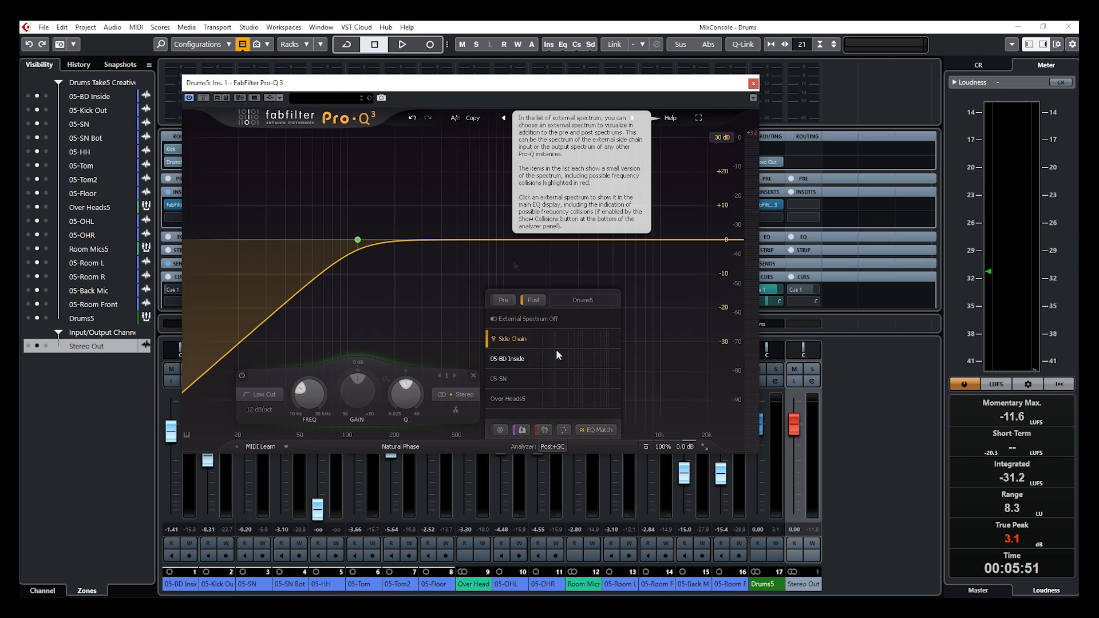
click(402, 45)
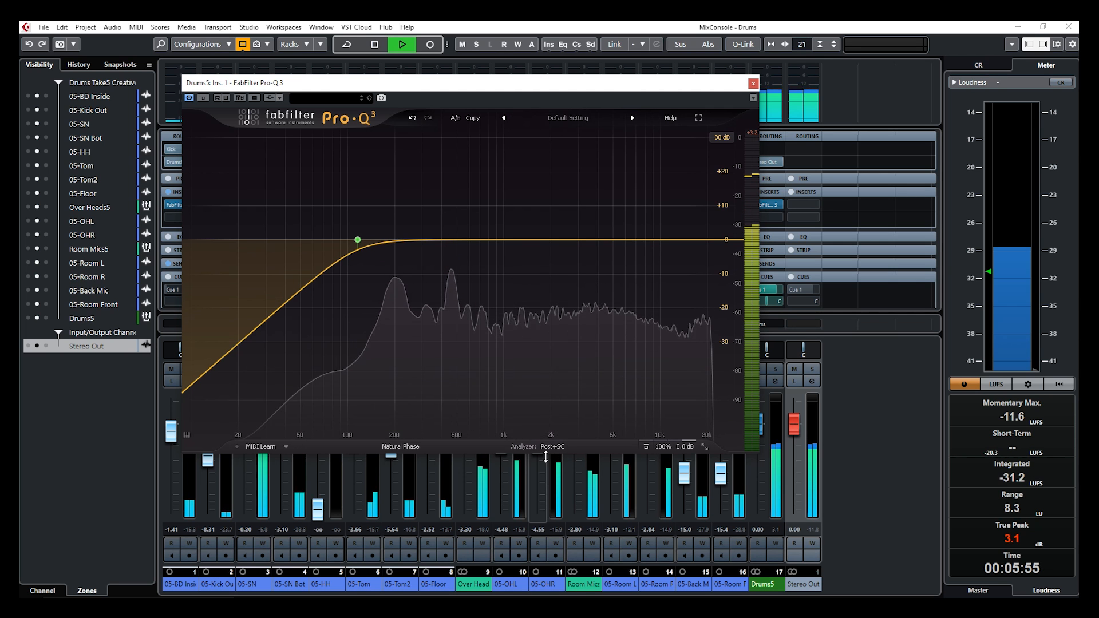
click(552, 447)
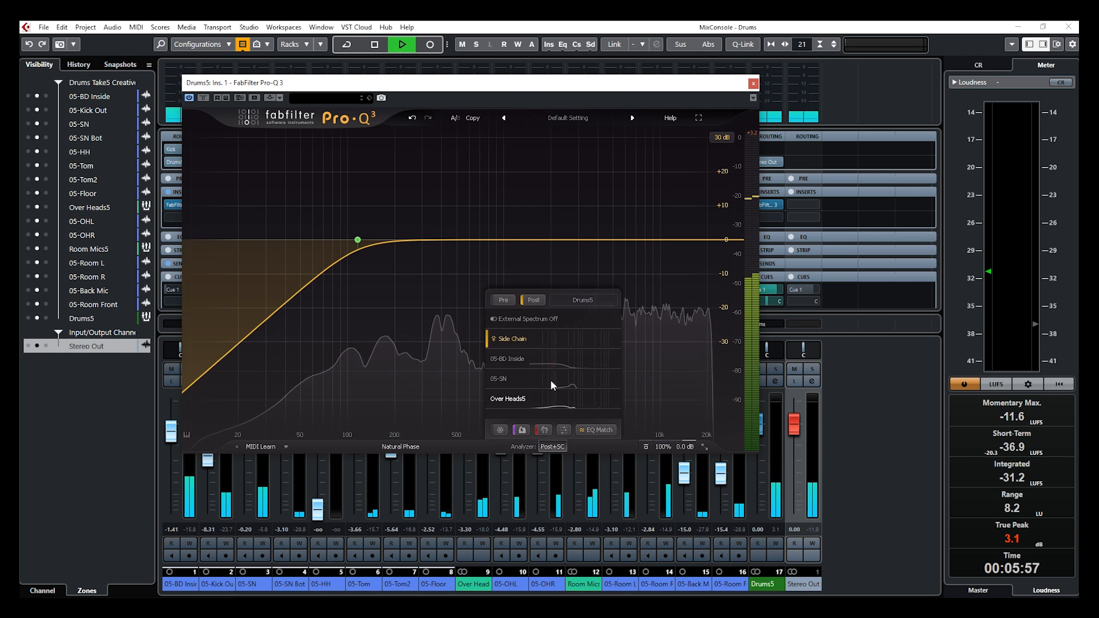
click(507, 358)
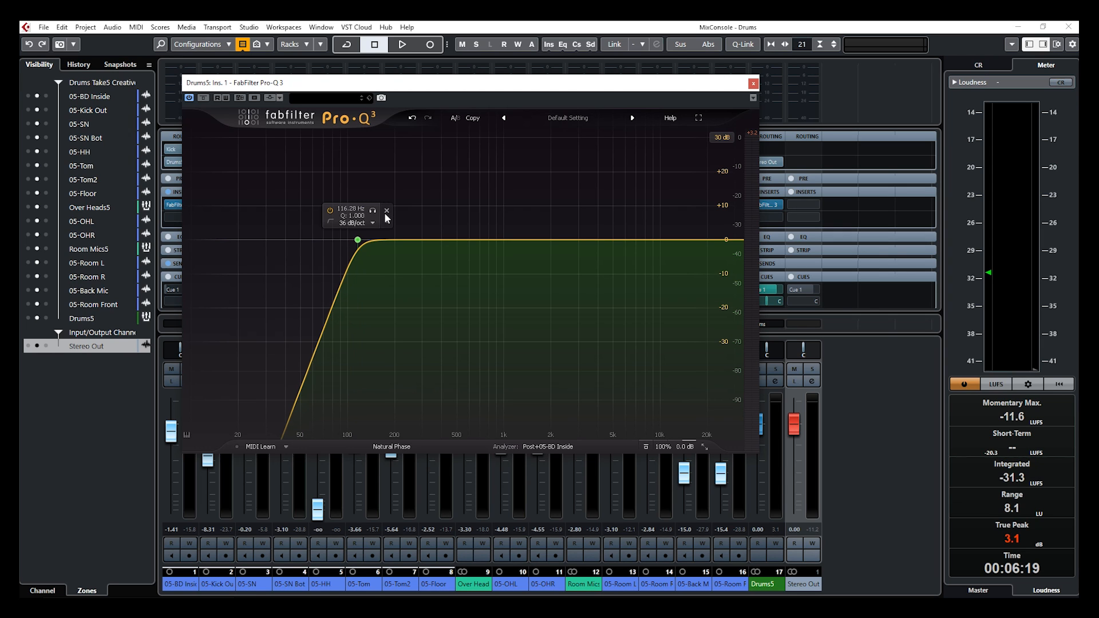
- Delete the low-cut band and place a narrow high-Q bell boost at about 390 Hz
click(459, 239)
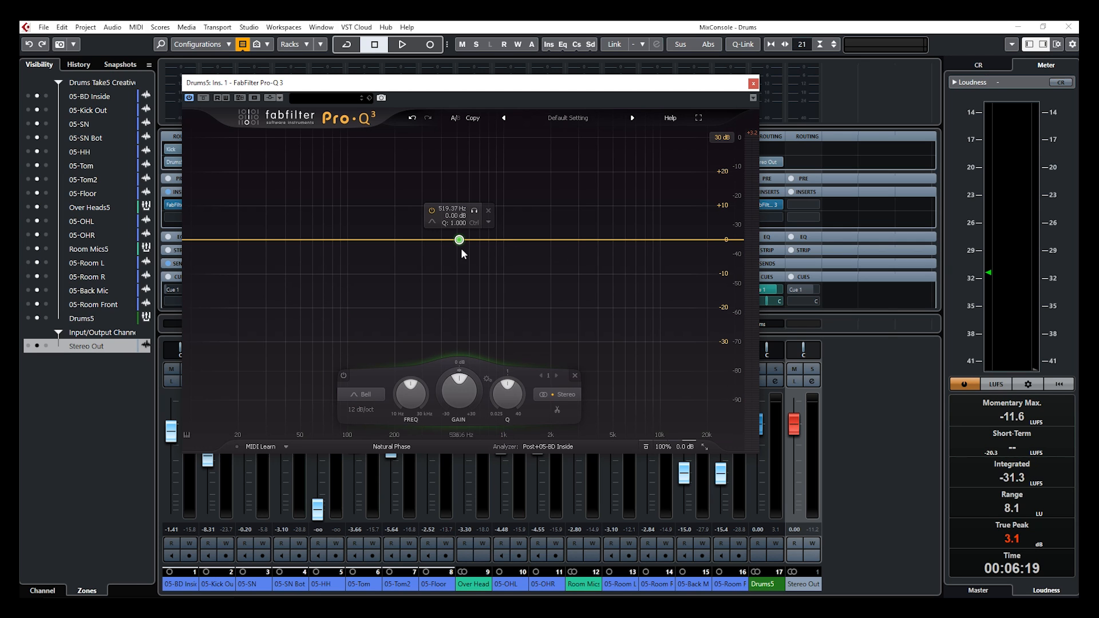
drag(459, 239, 461, 177)
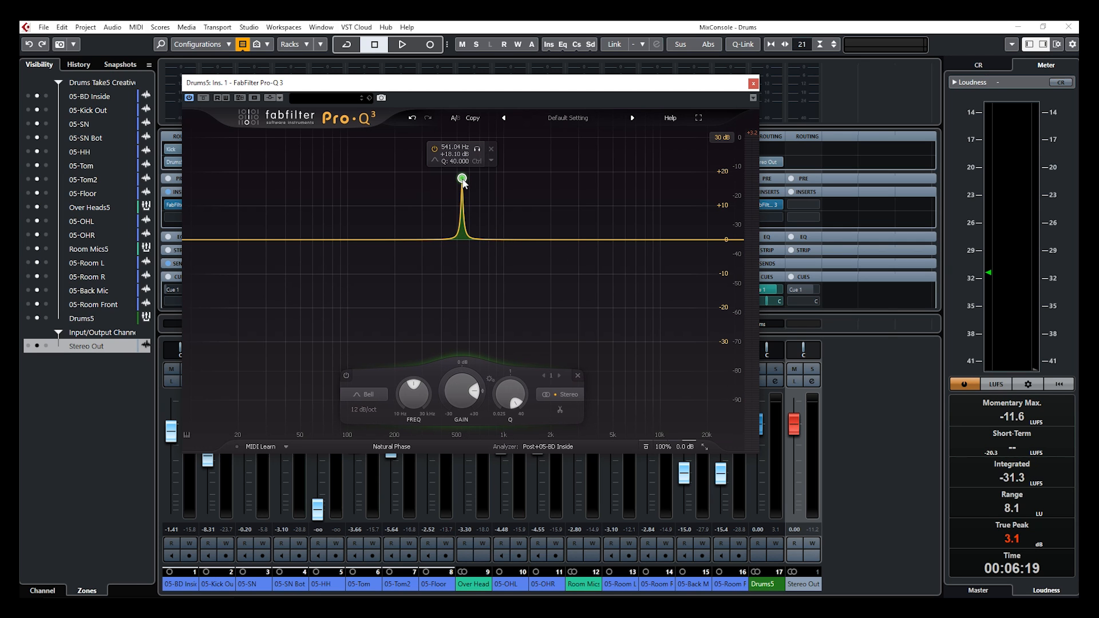
drag(461, 177, 417, 164)
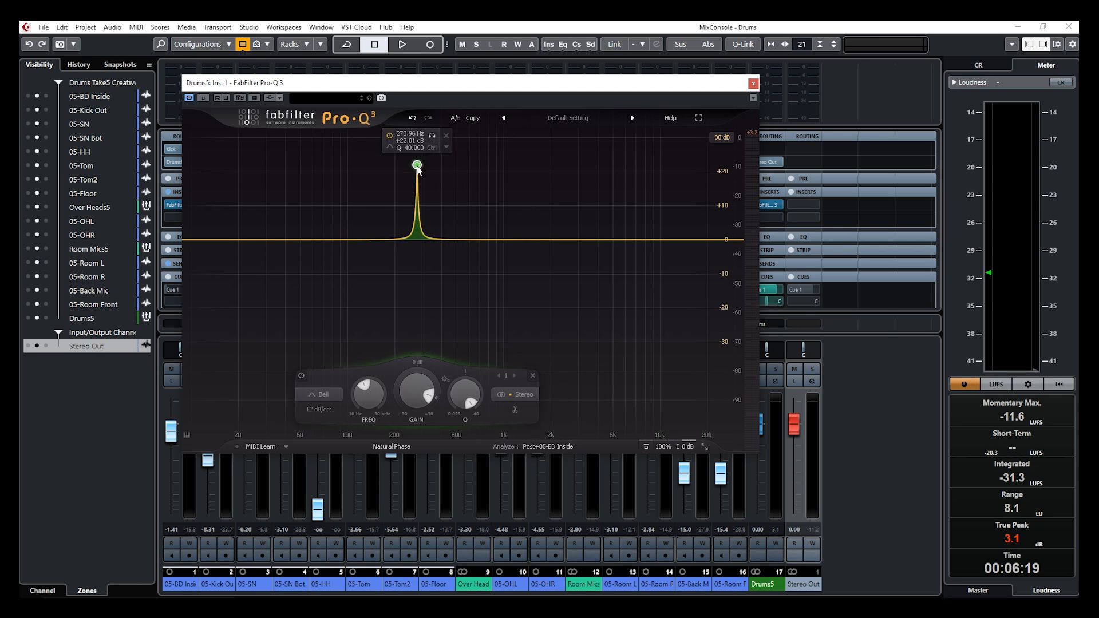
drag(417, 166, 458, 169)
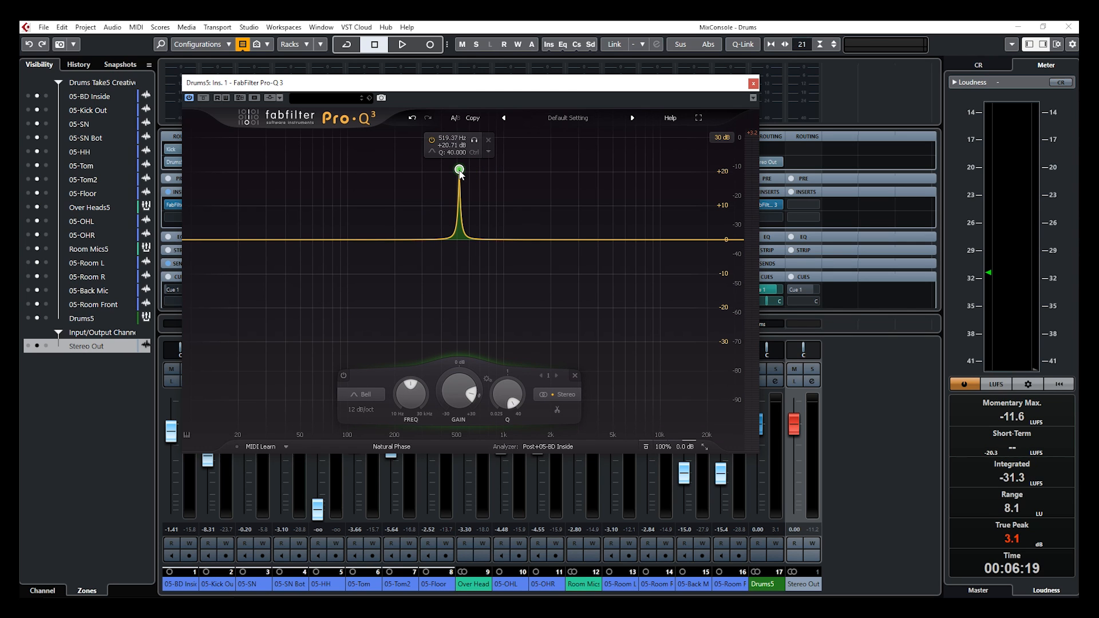
right_click(459, 169)
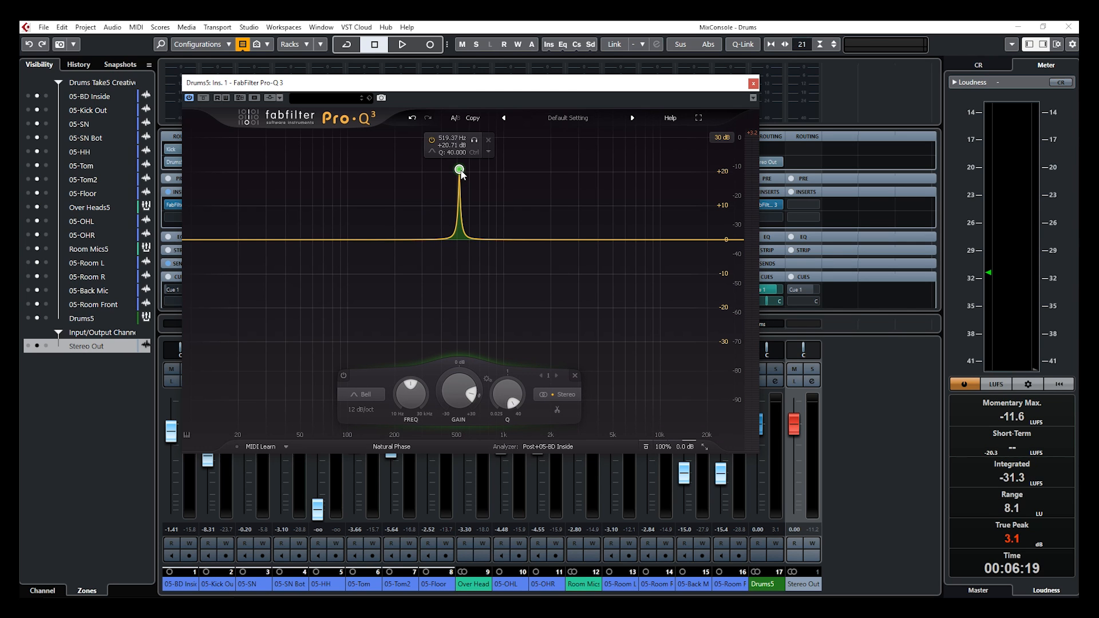
drag(458, 170, 439, 171)
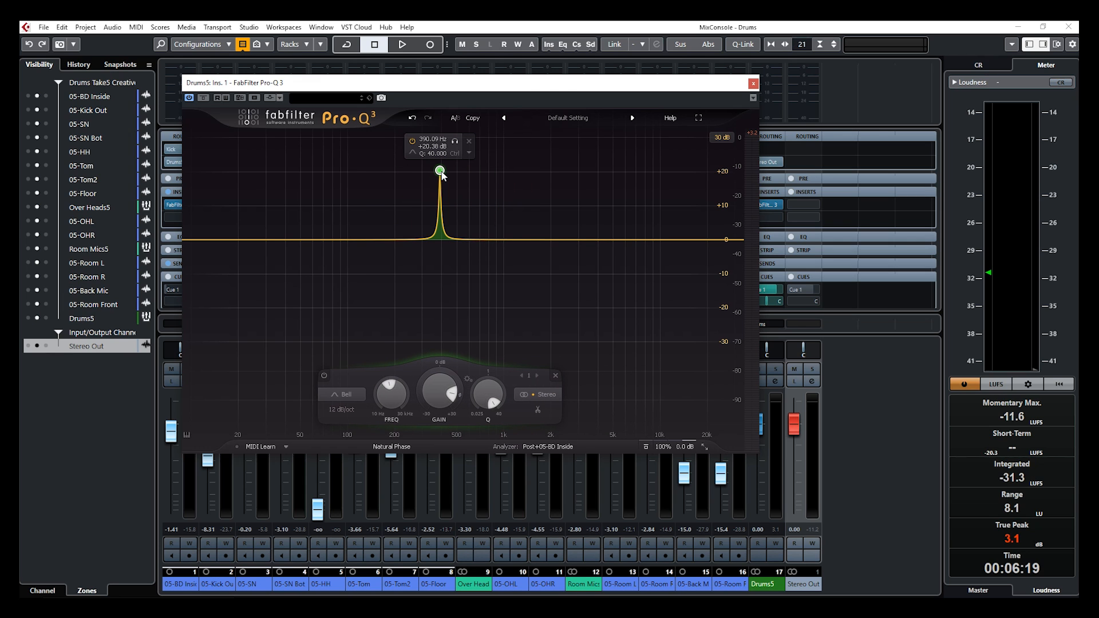
- Invert the bell band's gain into a cut, then change its shape to Flat Tilt
right_click(439, 171)
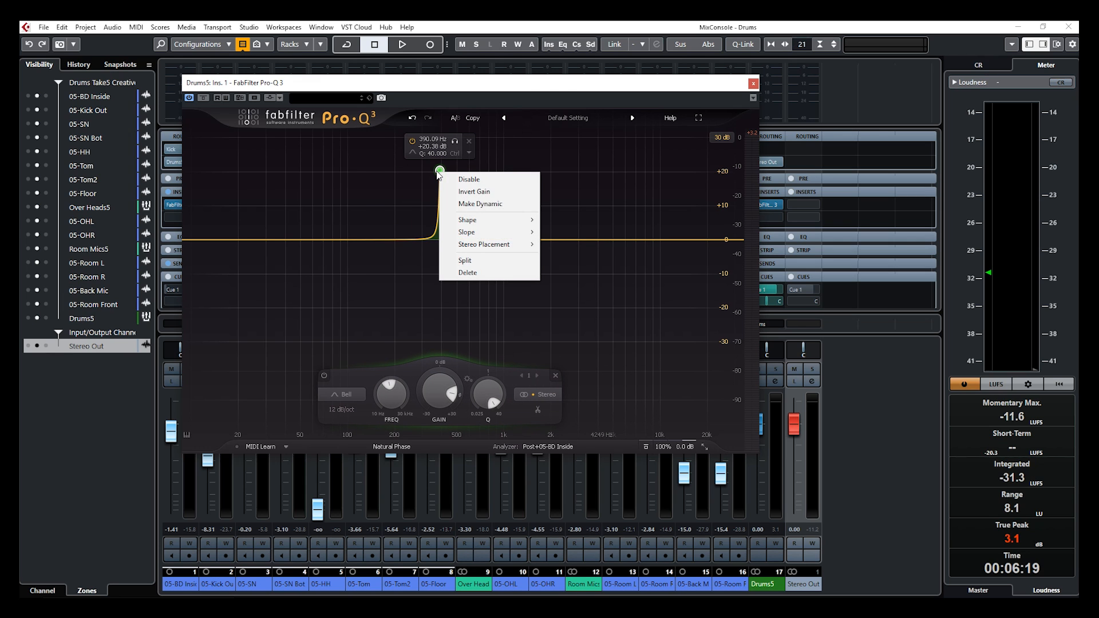
mouse_move(491, 192)
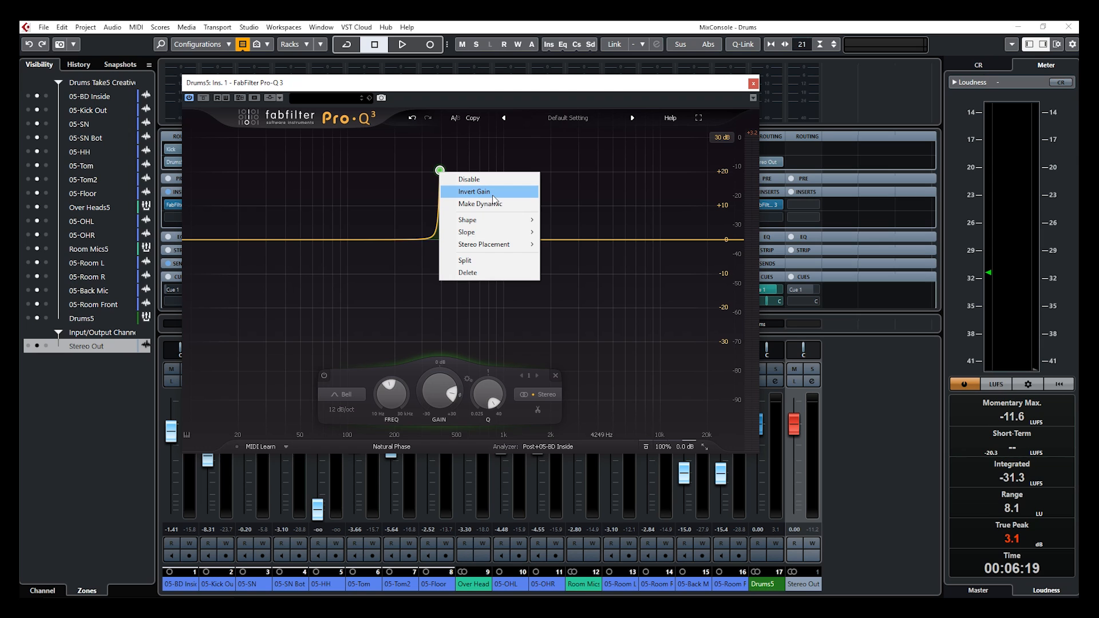
click(473, 191)
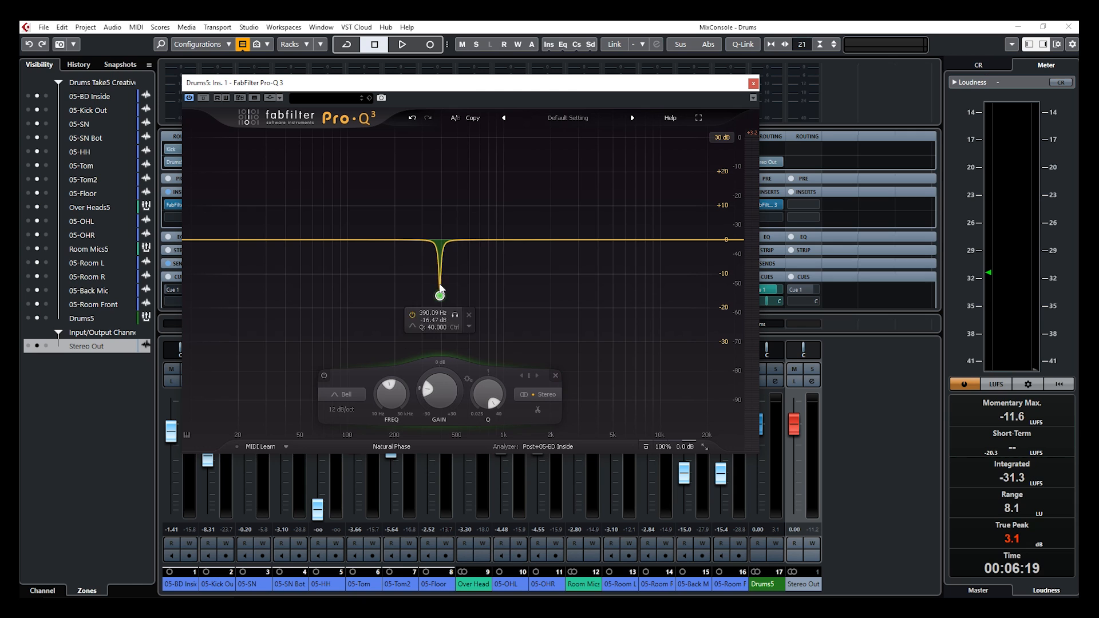
click(337, 410)
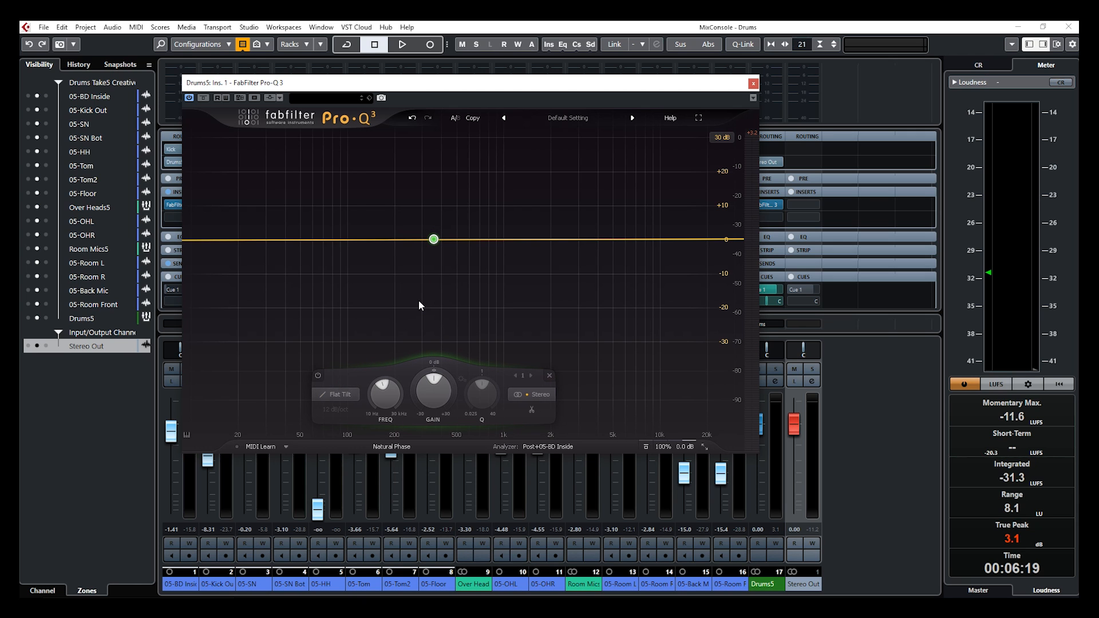
- Adjust the flat tilt so it sits roughly level with its pivot near 536 Hz
drag(433, 239, 473, 199)
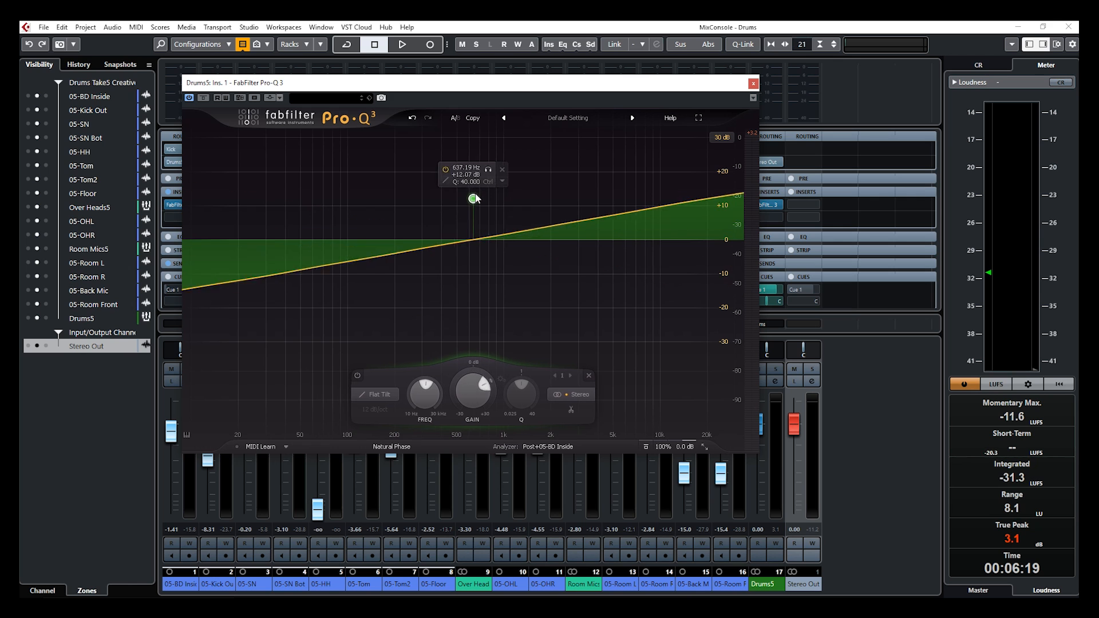
drag(473, 198, 384, 217)
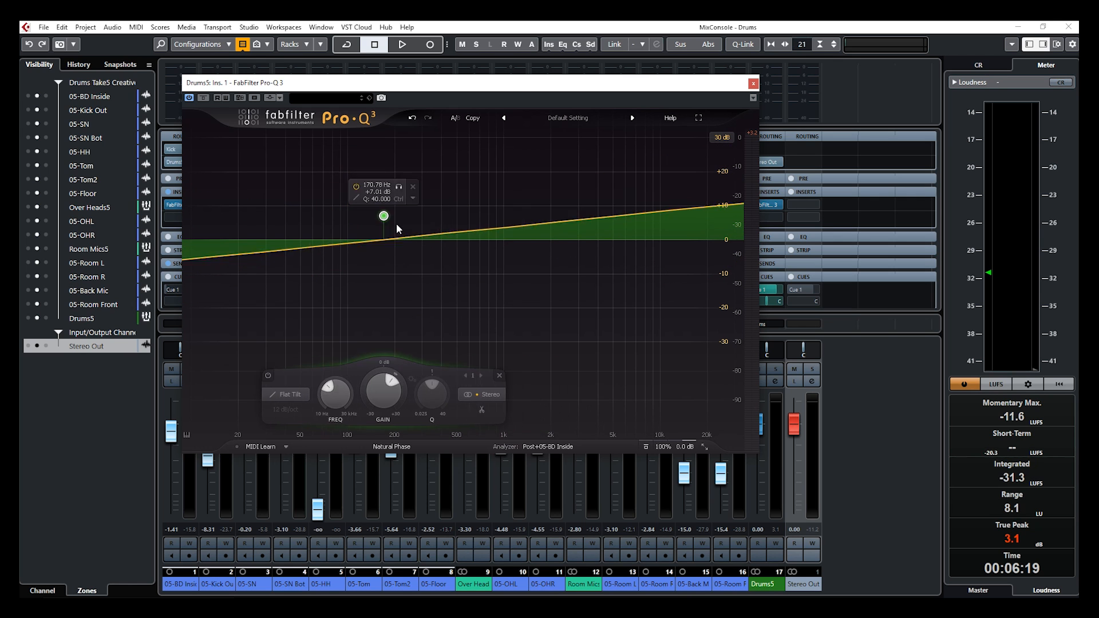
drag(383, 216, 463, 209)
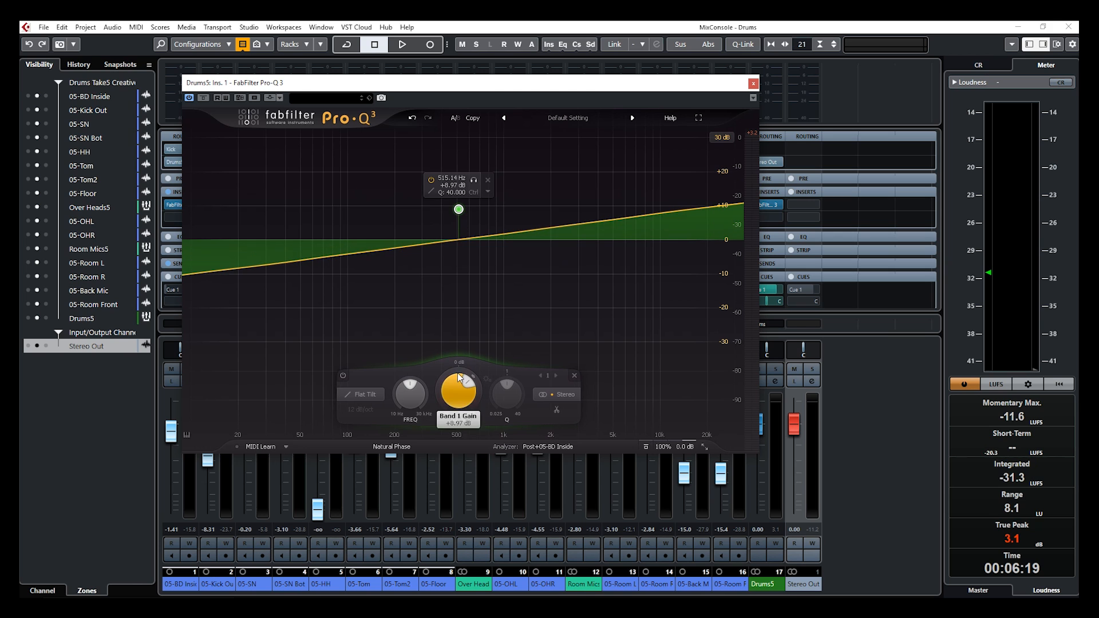
- Make the tilt band dynamic with a small range of about -1 dB on the Gain knob
drag(458, 209, 462, 245)
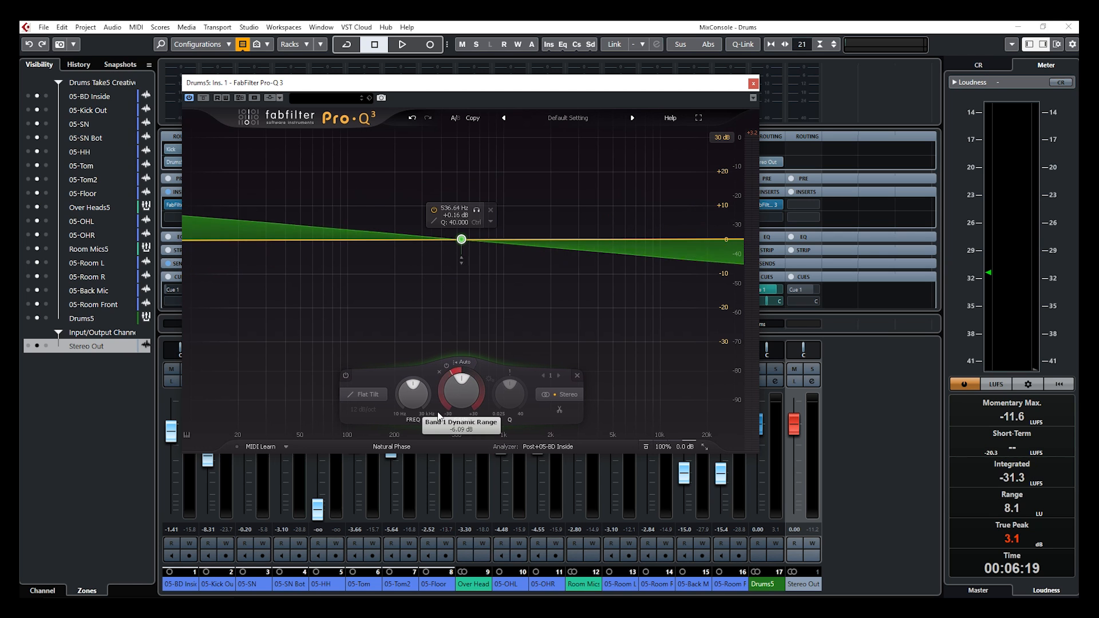
drag(460, 389, 447, 403)
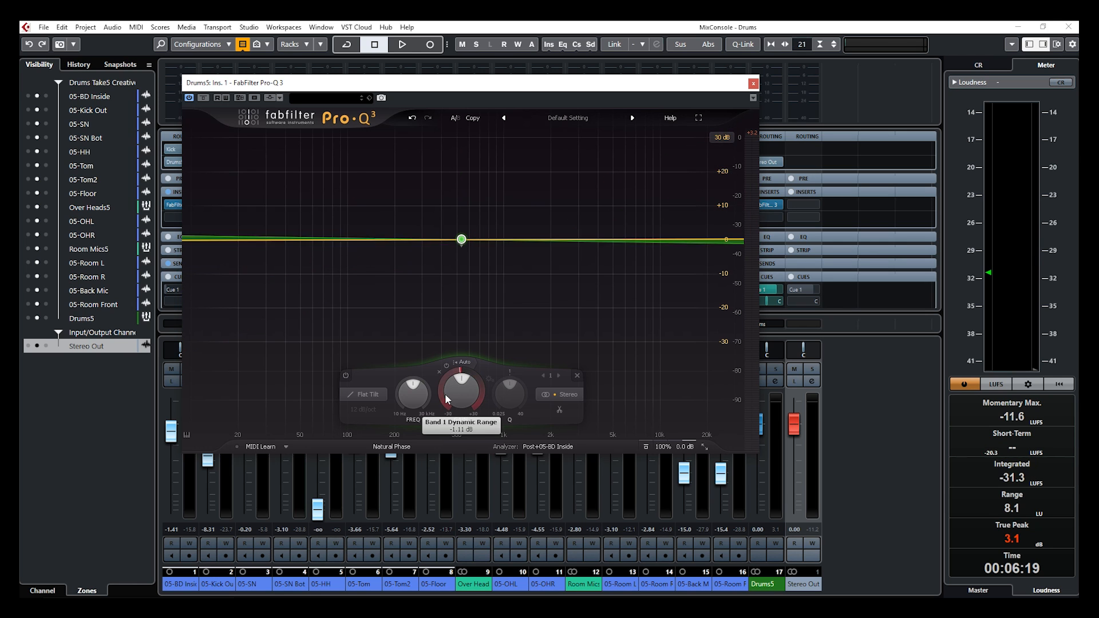